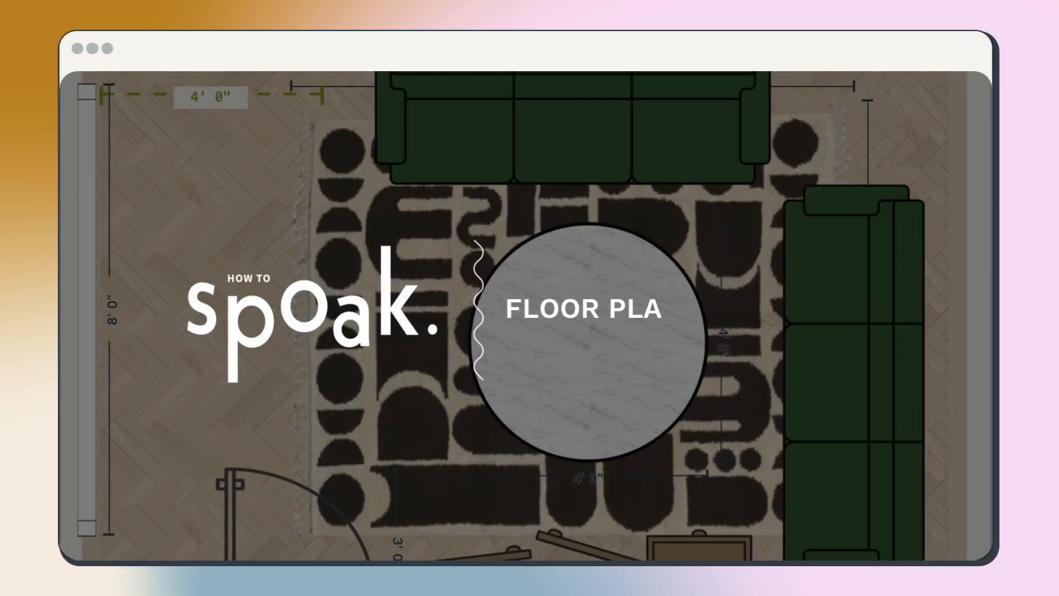
# Size the rectangle room to 15' × 11', reposition it on the canvas, and confirm it.
pyautogui.write('N')
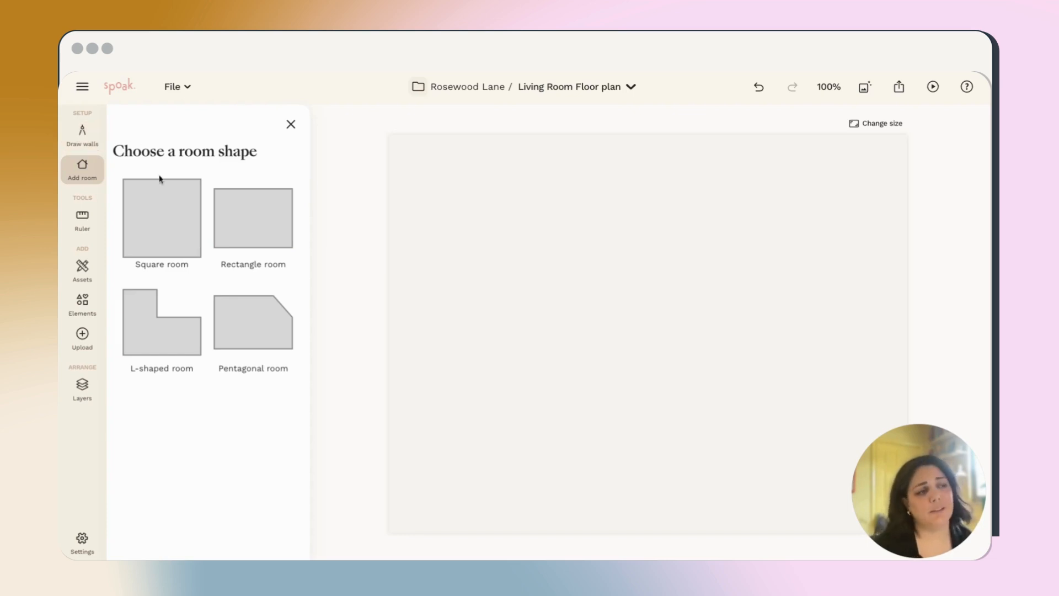
pyautogui.moveTo(200, 236)
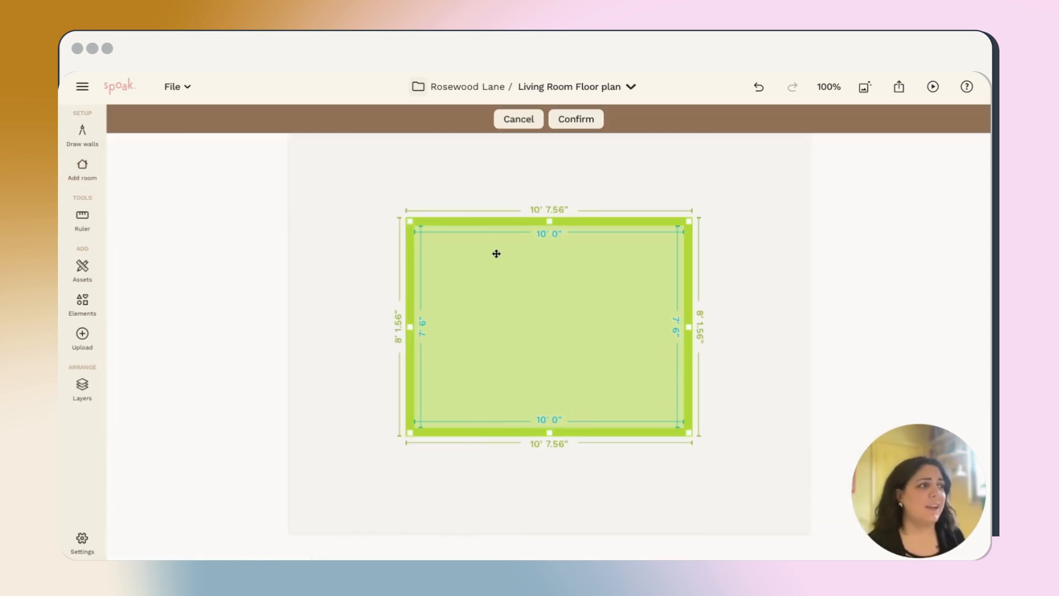
pyautogui.moveTo(649, 302)
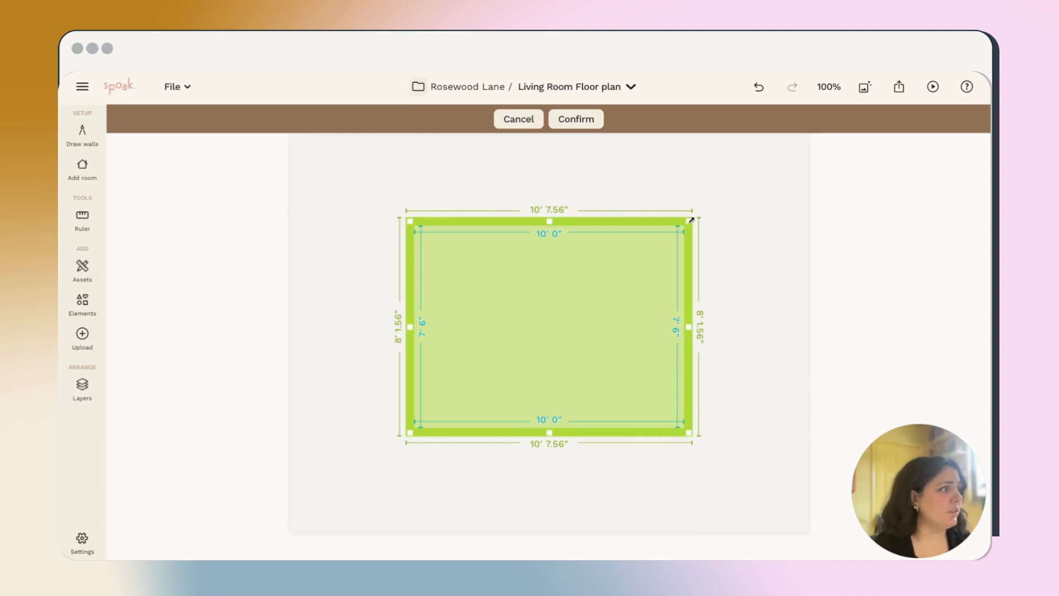
pyautogui.moveTo(691, 221); pyautogui.dragTo(761, 164)
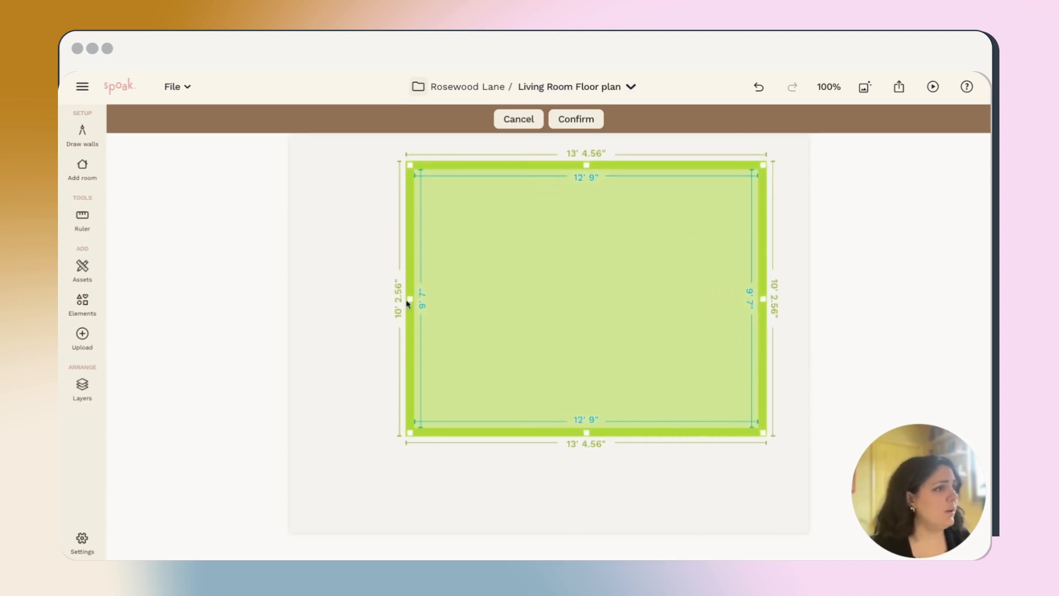
pyautogui.moveTo(407, 300); pyautogui.dragTo(343, 300)
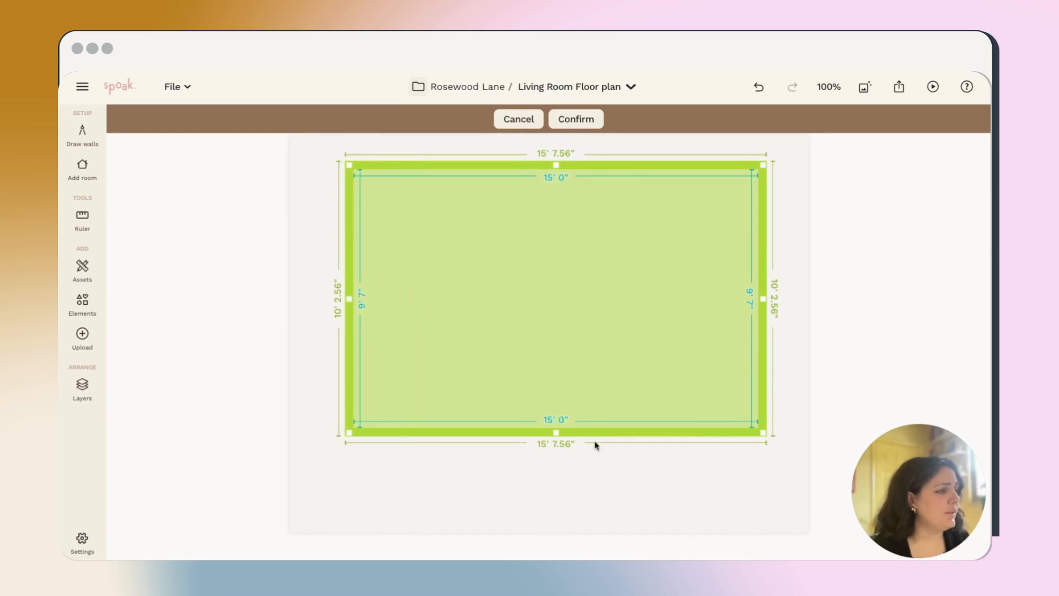
pyautogui.moveTo(557, 433); pyautogui.dragTo(556, 470)
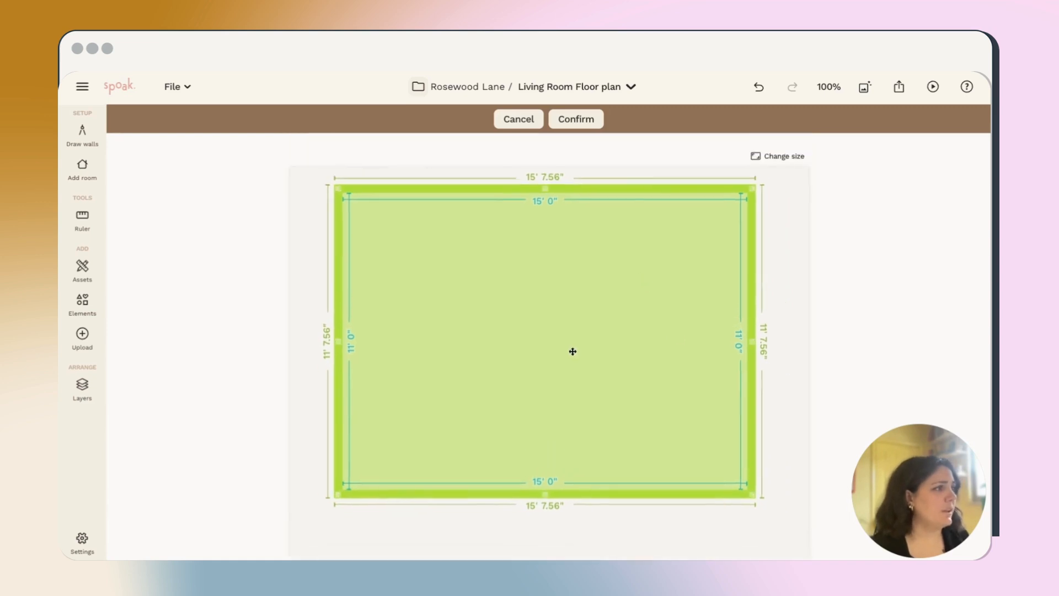
pyautogui.moveTo(572, 350); pyautogui.dragTo(625, 250)
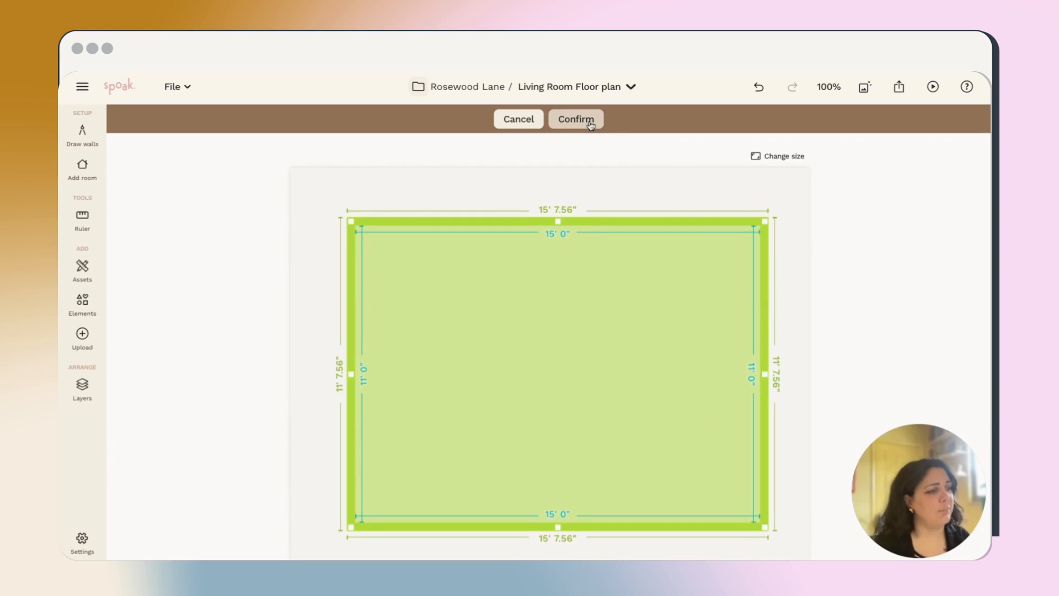
pyautogui.click(574, 119)
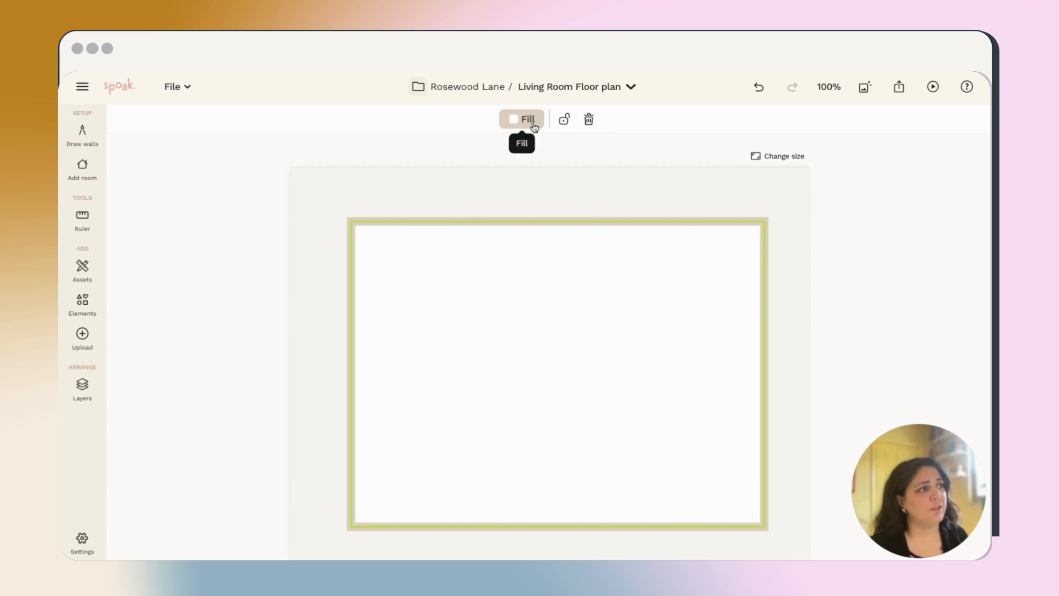
# Fill the room's floor with the light herringbone swatch from Wood flooring.
pyautogui.click(520, 119)
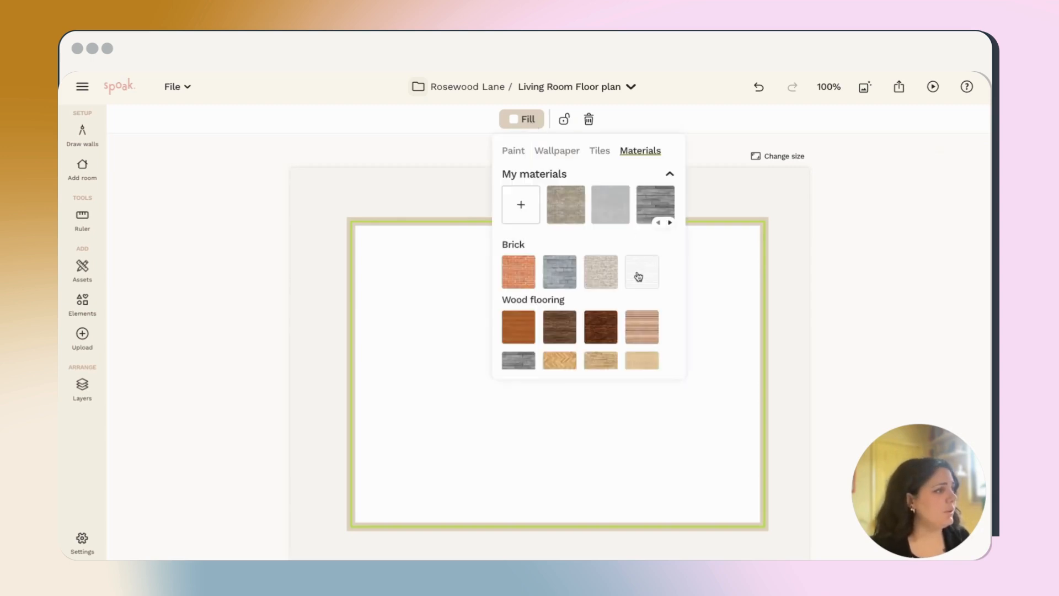
pyautogui.scroll(-3)
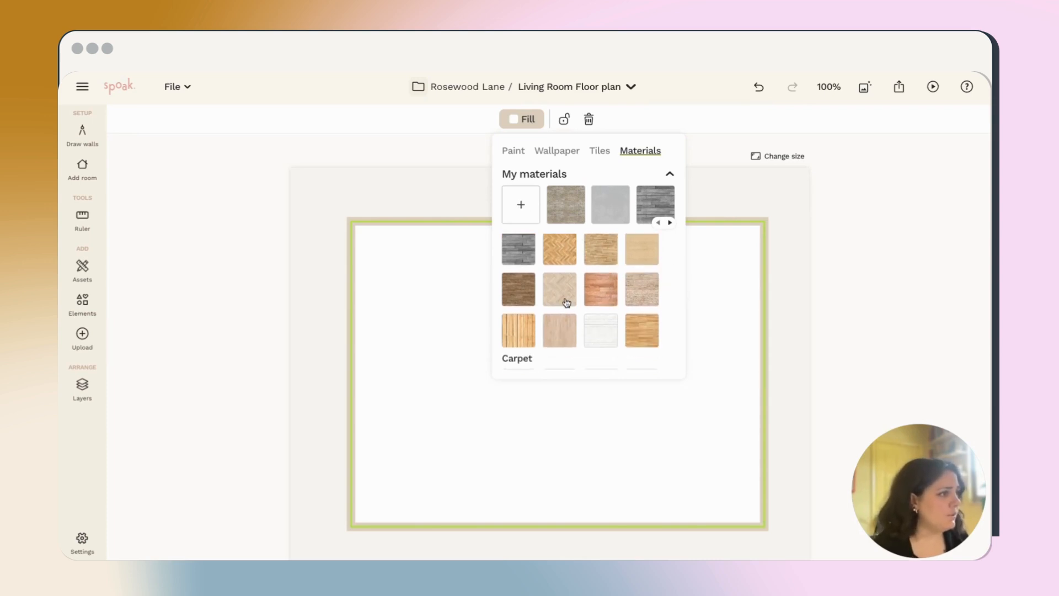
pyautogui.click(558, 288)
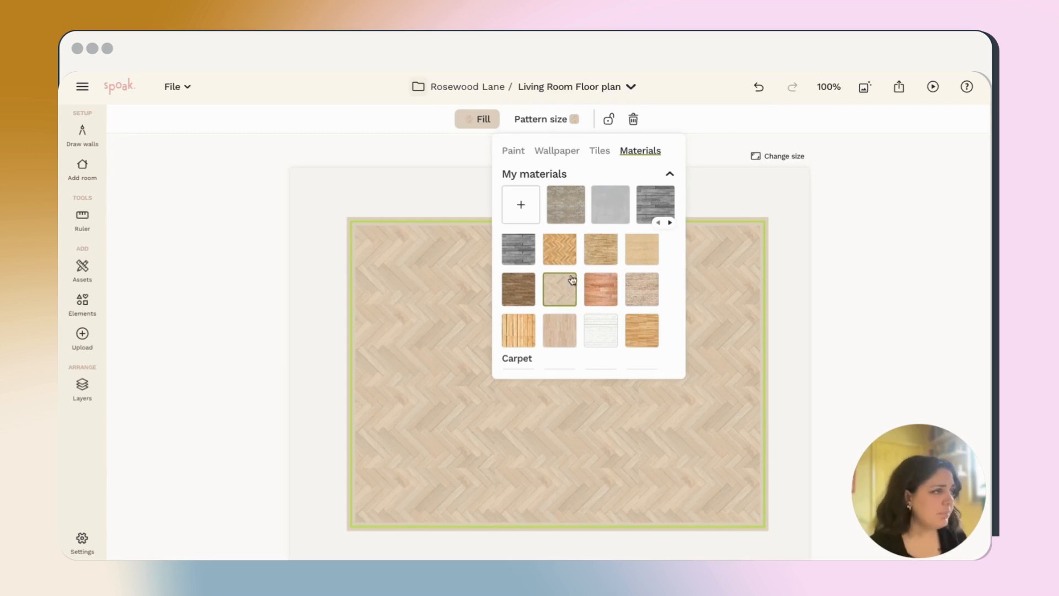
pyautogui.click(545, 119)
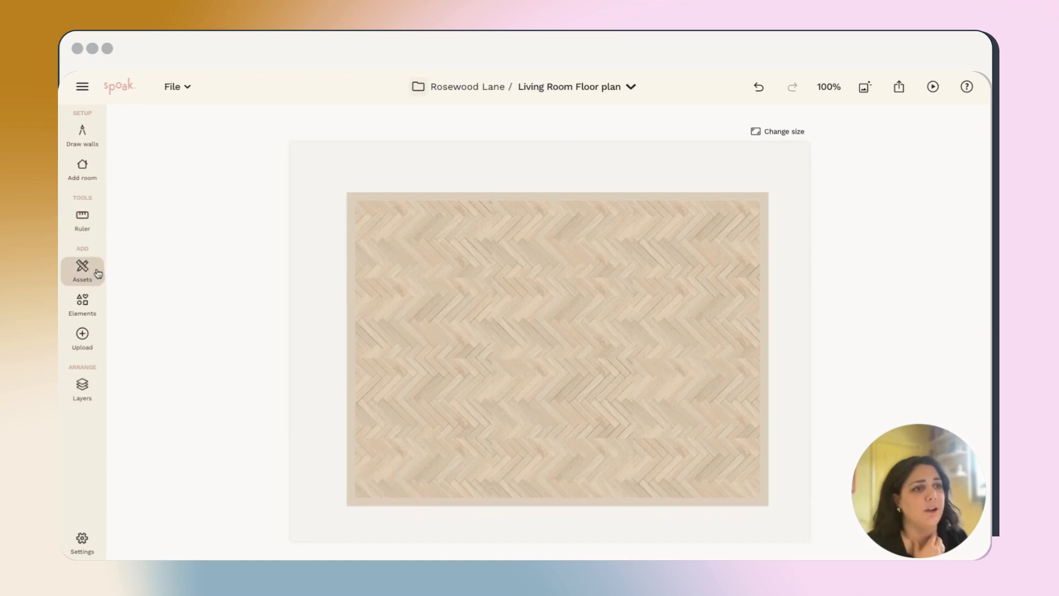
pyautogui.moveTo(81, 269)
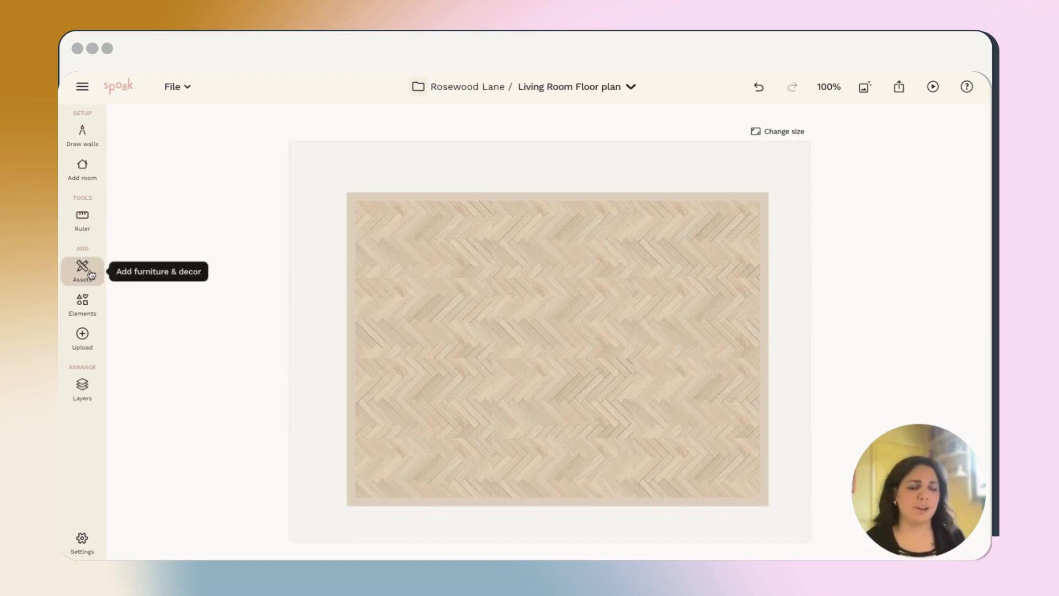
# Add a door from Assets to the floor plan.
pyautogui.click(80, 270)
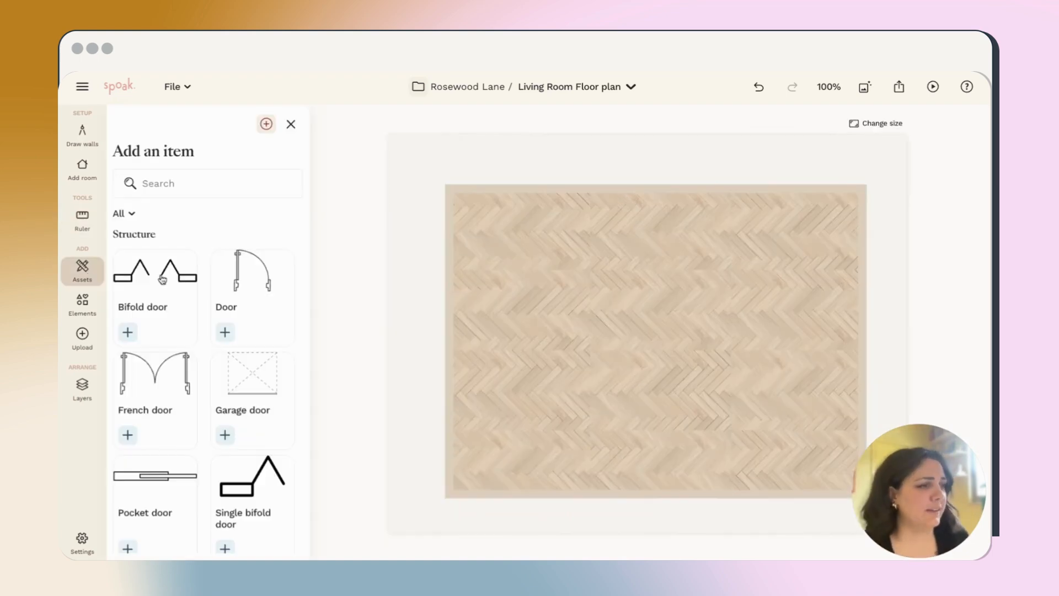
pyautogui.scroll(-3)
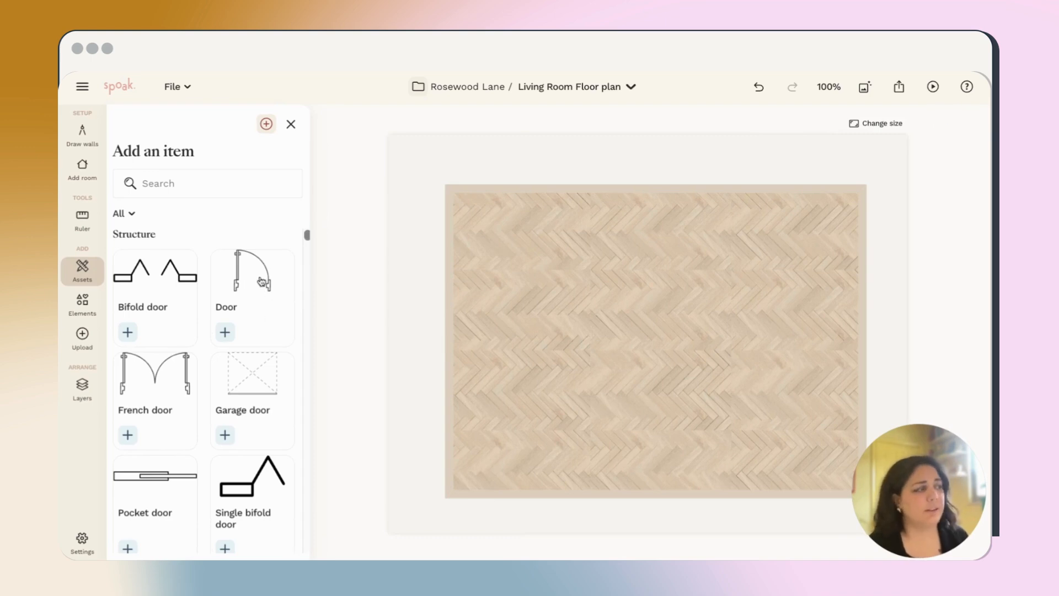
pyautogui.click(225, 332)
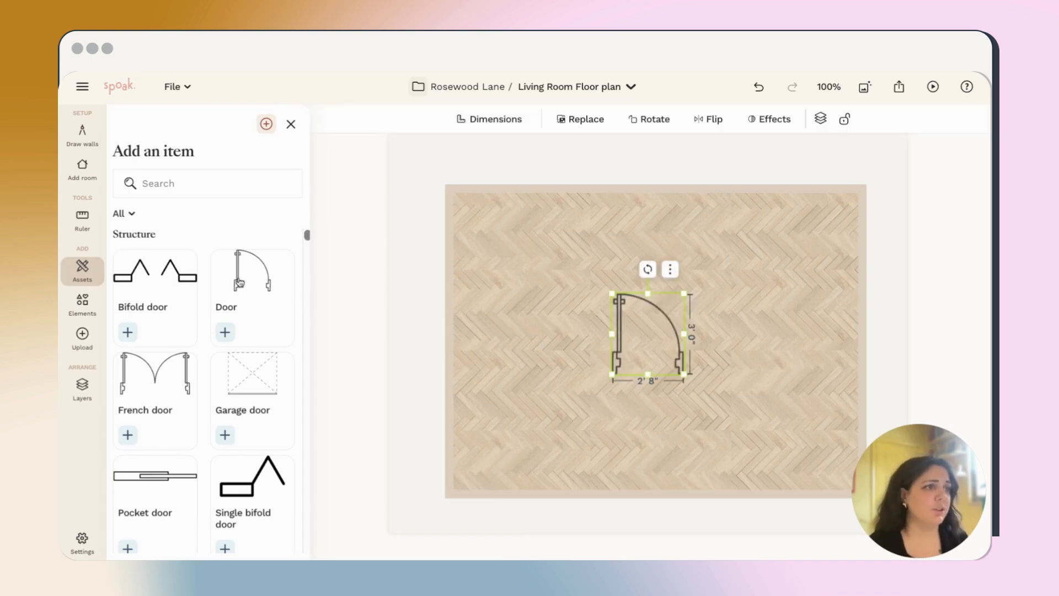
pyautogui.moveTo(648, 334); pyautogui.dragTo(576, 327)
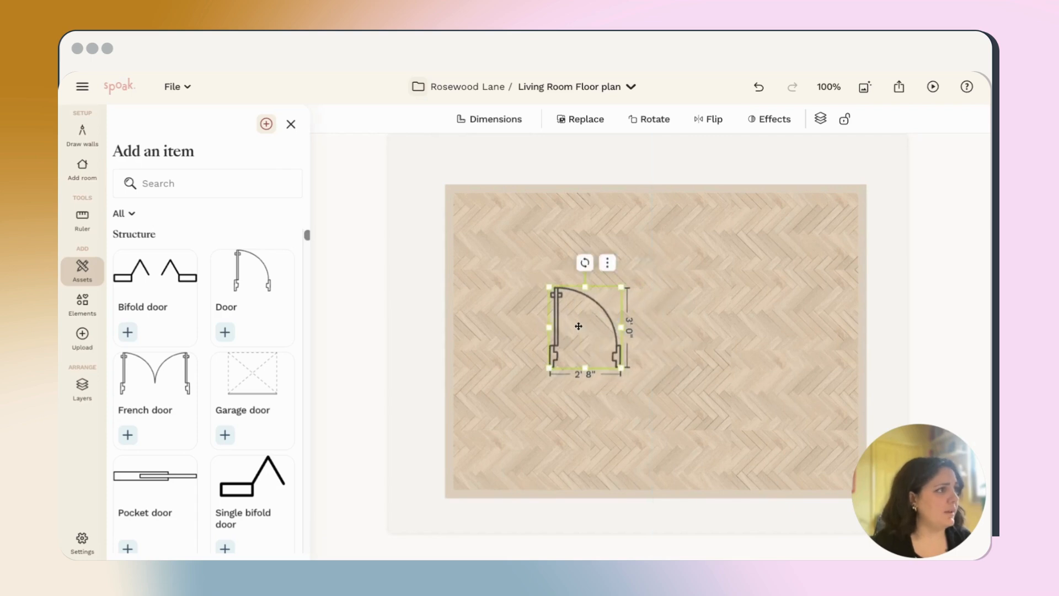
# Set the door width to 3 ft 0 in and place it on the bottom-left wall.
pyautogui.click(488, 119)
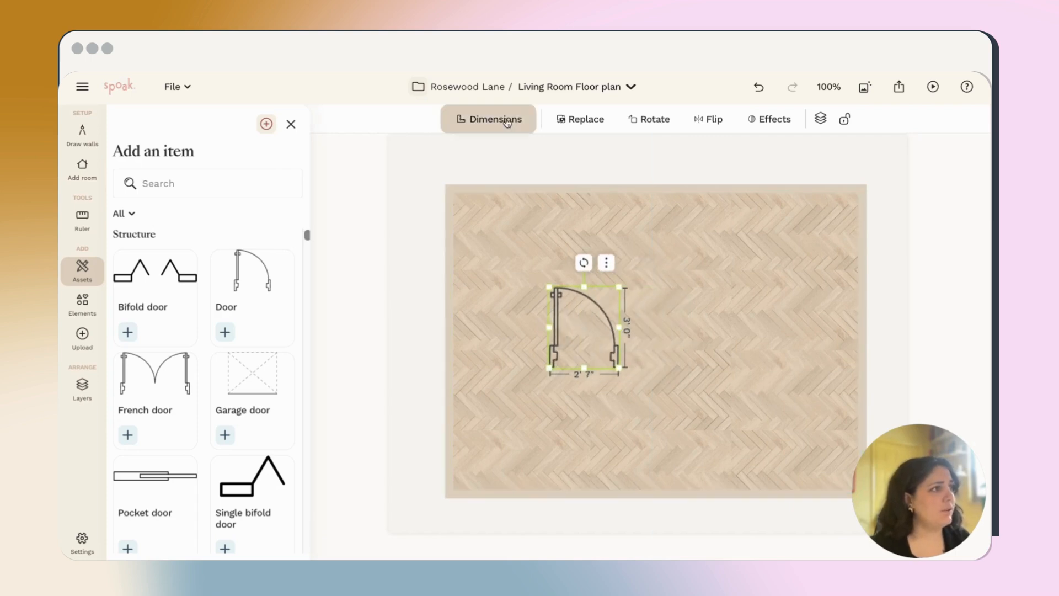
pyautogui.click(487, 119)
pyautogui.write('3')
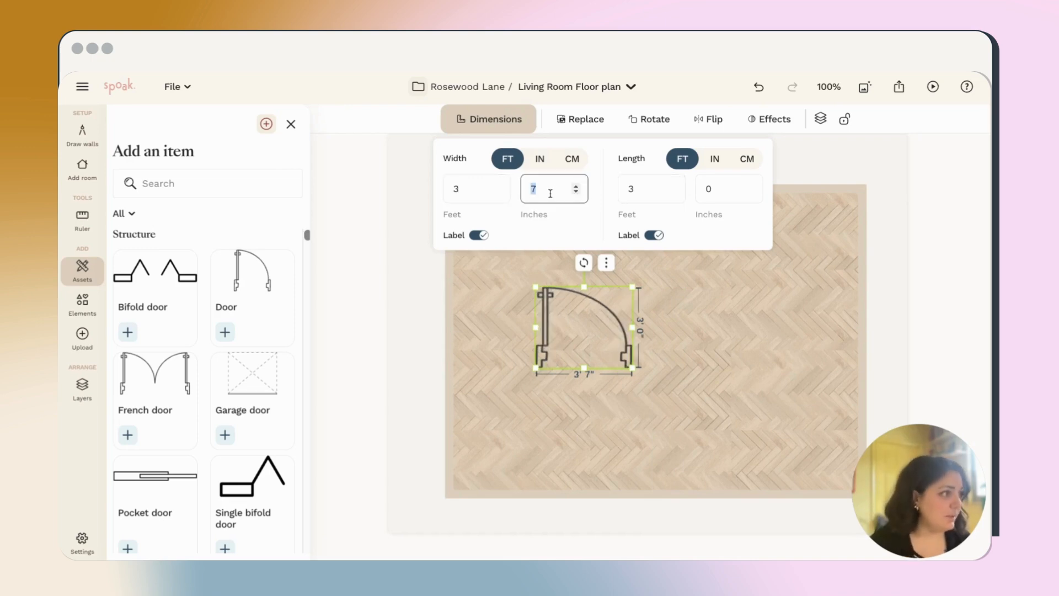
pyautogui.write('0')
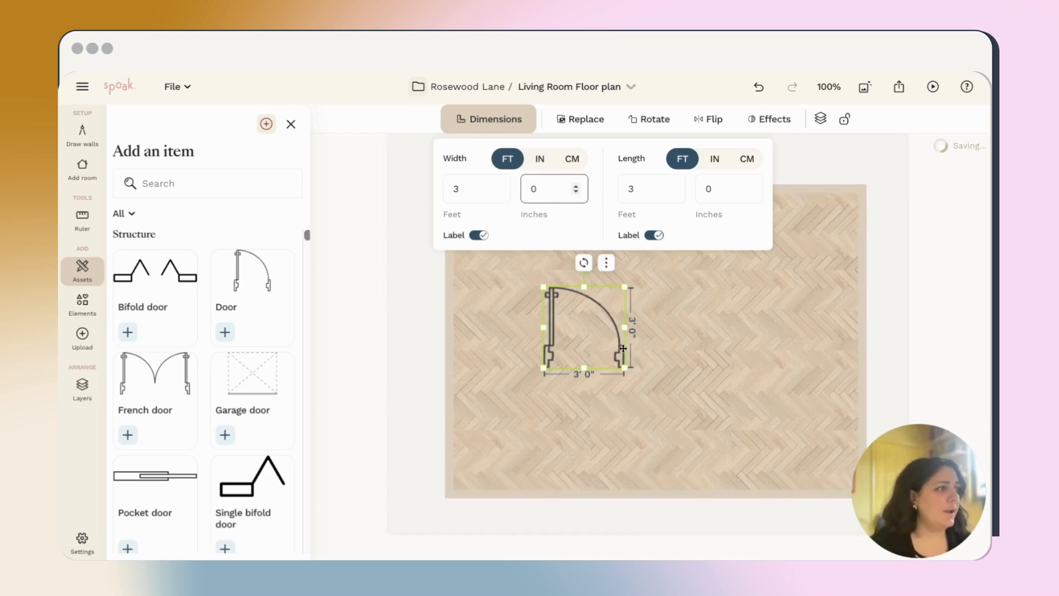
pyautogui.moveTo(584, 324); pyautogui.dragTo(567, 450)
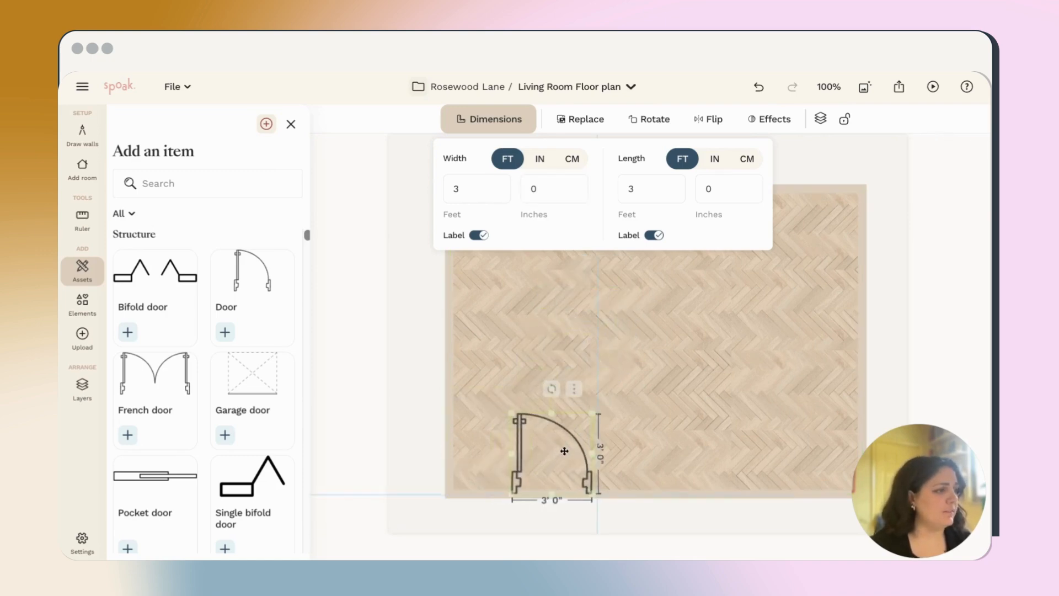
pyautogui.moveTo(564, 451); pyautogui.dragTo(543, 450)
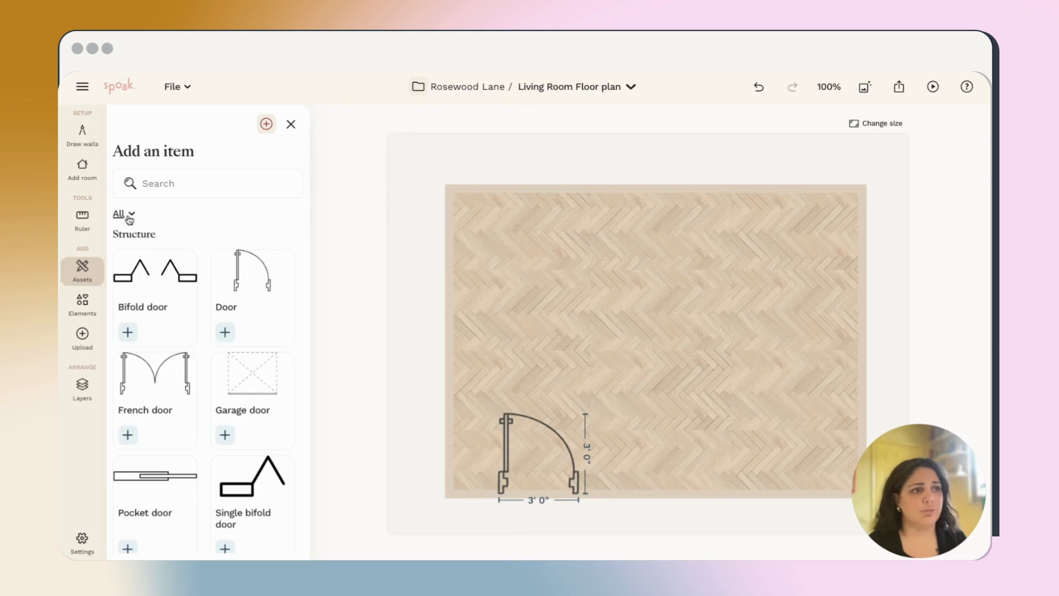
# Filter Assets to Furniture and add a 3-seater couch to the plan.
pyautogui.click(123, 213)
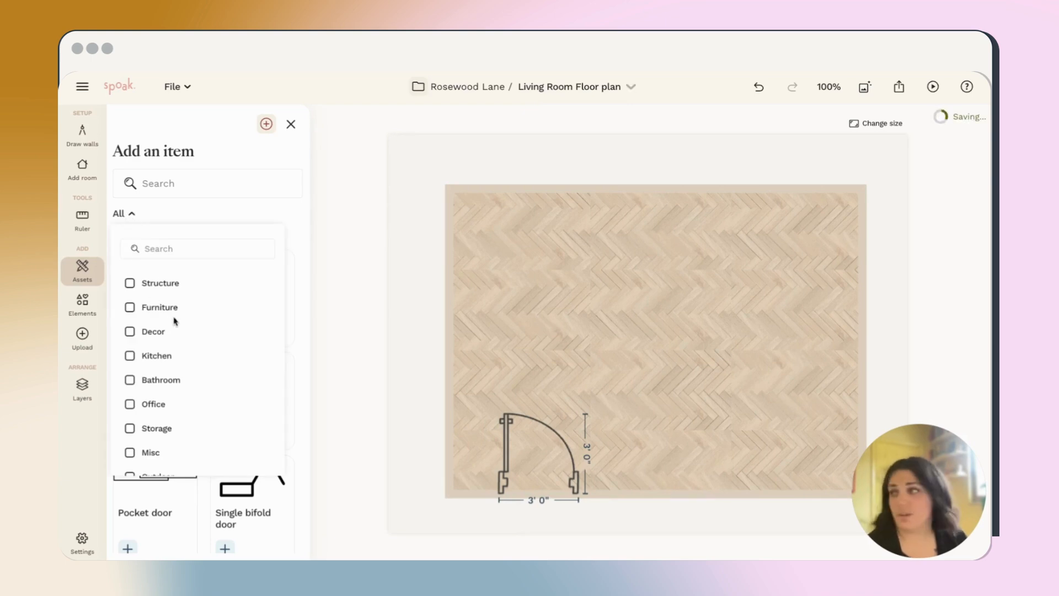
pyautogui.scroll(-3)
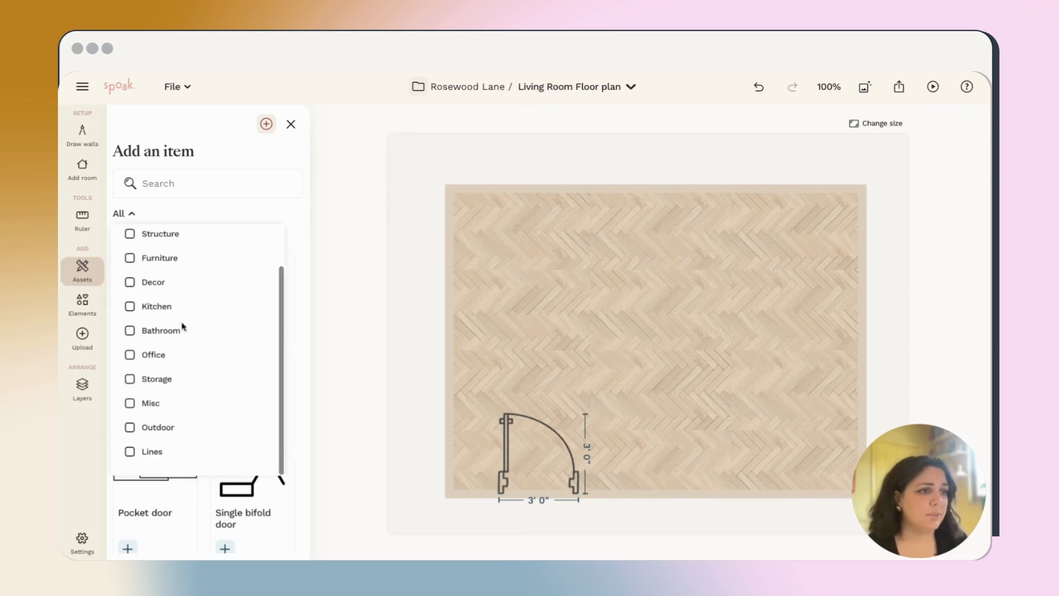
pyautogui.click(130, 257)
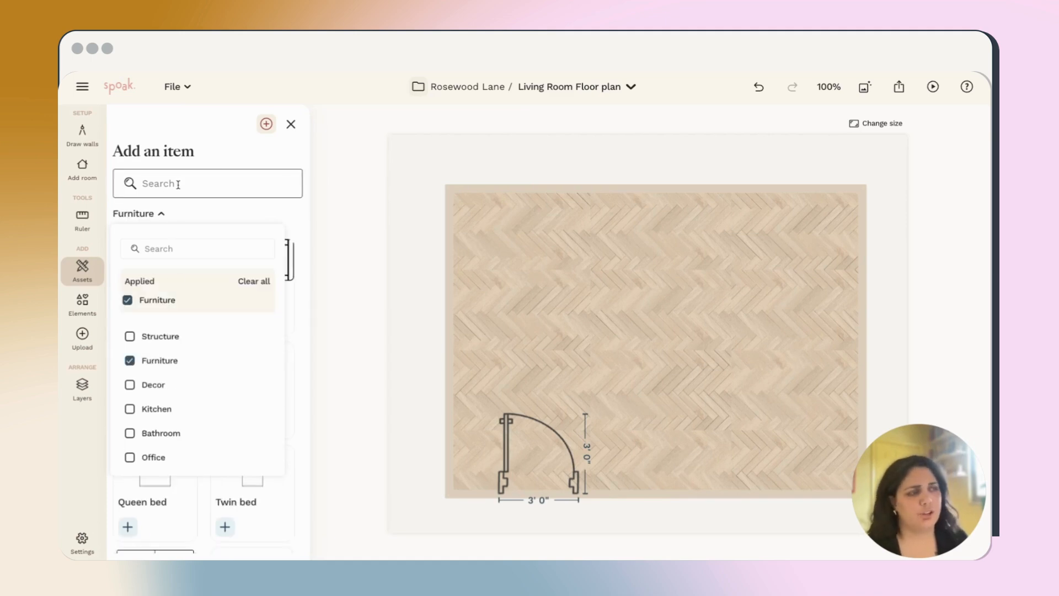
pyautogui.click(138, 212)
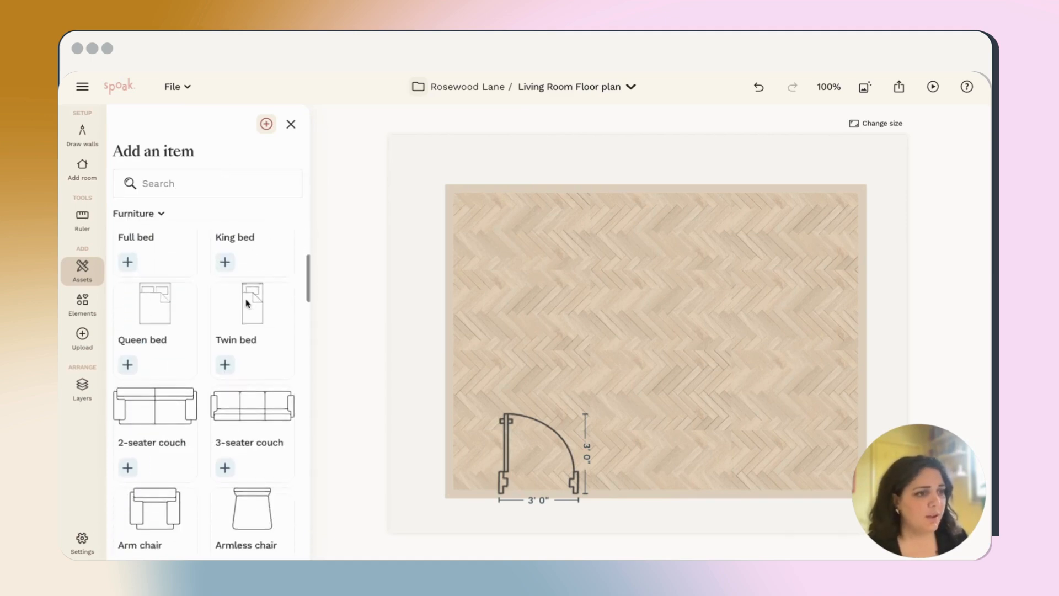
pyautogui.scroll(-3)
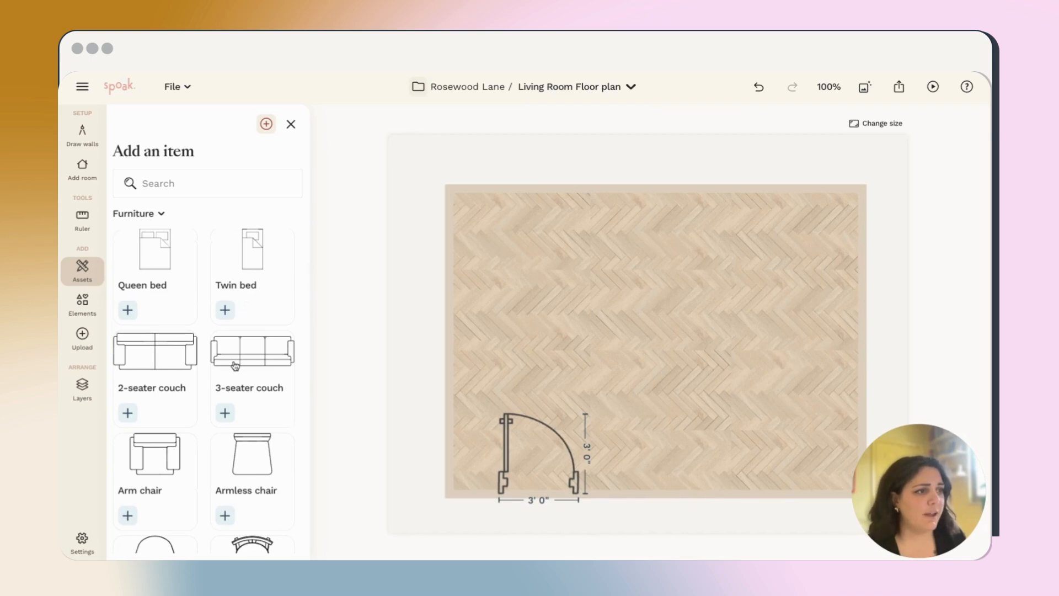
pyautogui.click(223, 413)
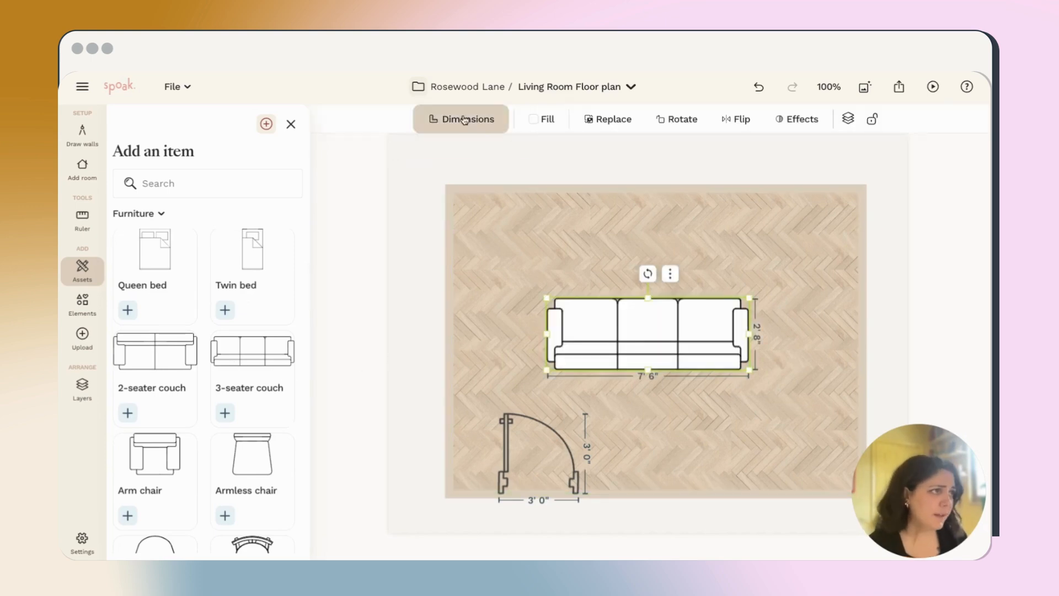
# Resize the couch to 84 by 30 inches and hide its size labels.
pyautogui.click(461, 119)
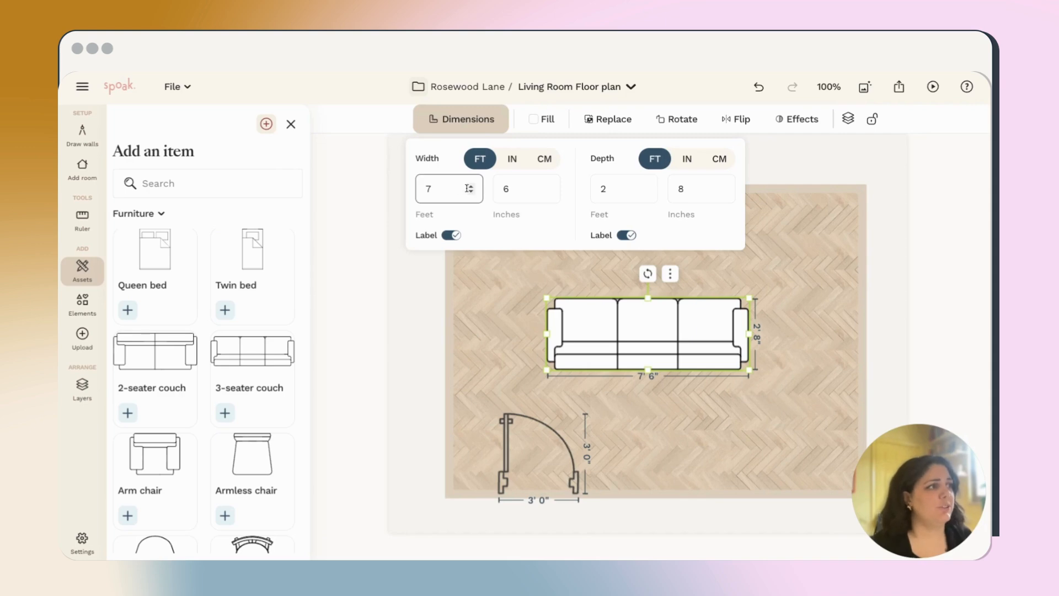
pyautogui.click(497, 157)
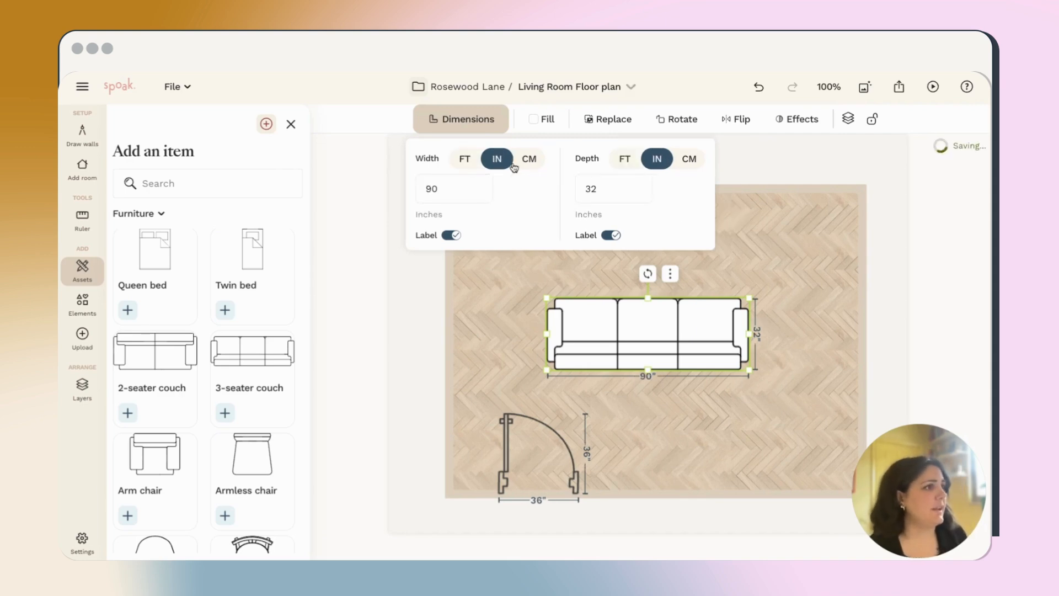
pyautogui.write('8')
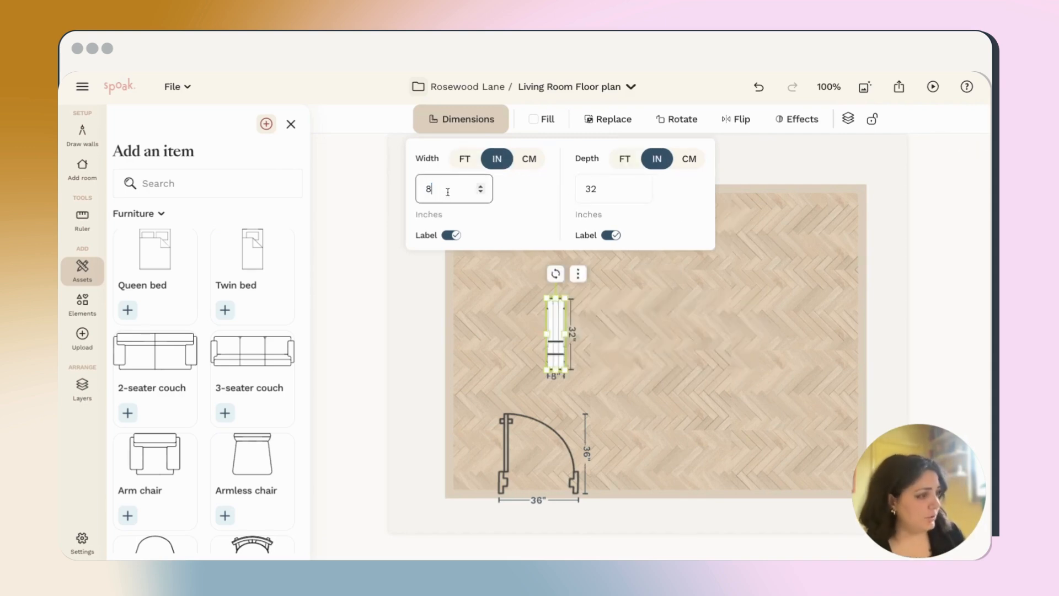
pyautogui.write('4')
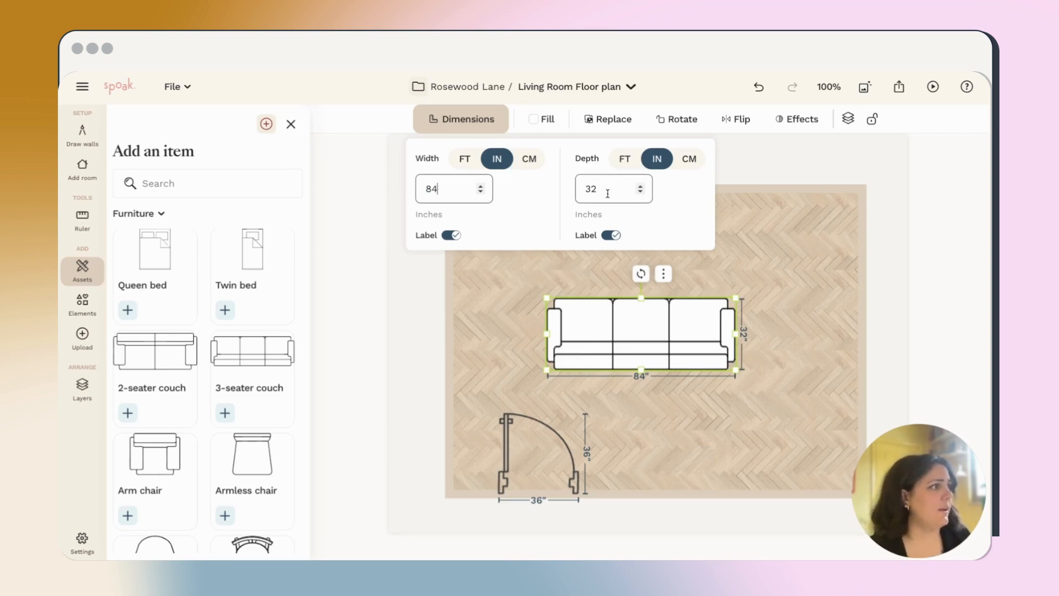
pyautogui.write('30')
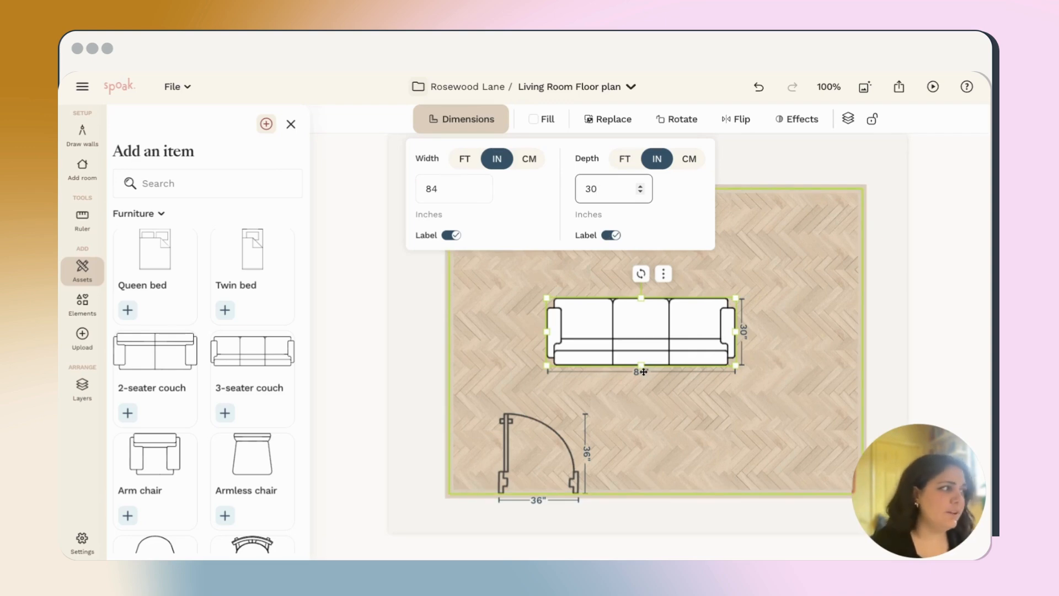
pyautogui.click(448, 235)
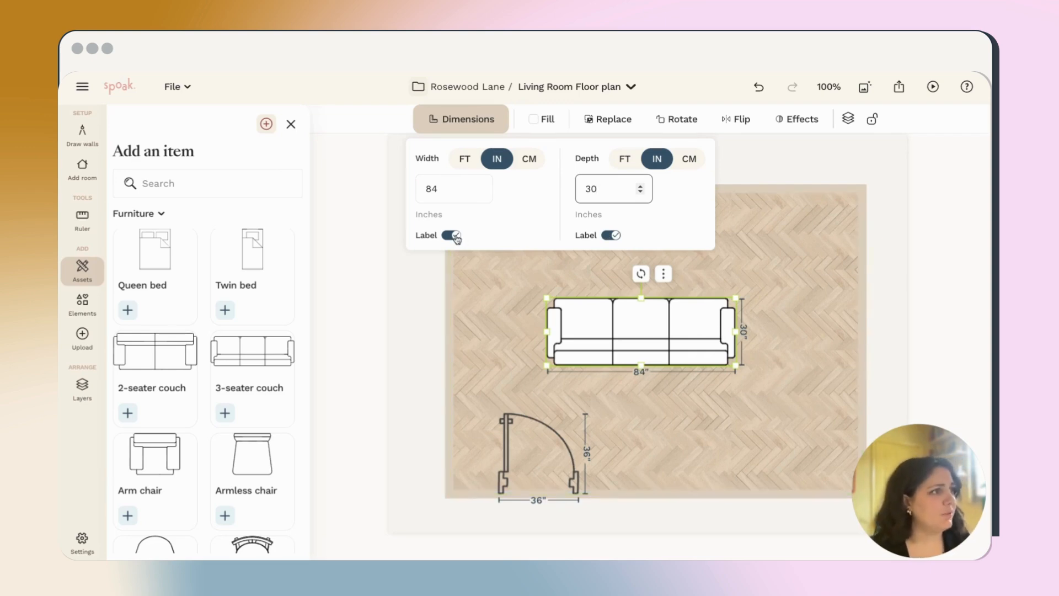
pyautogui.click(449, 235)
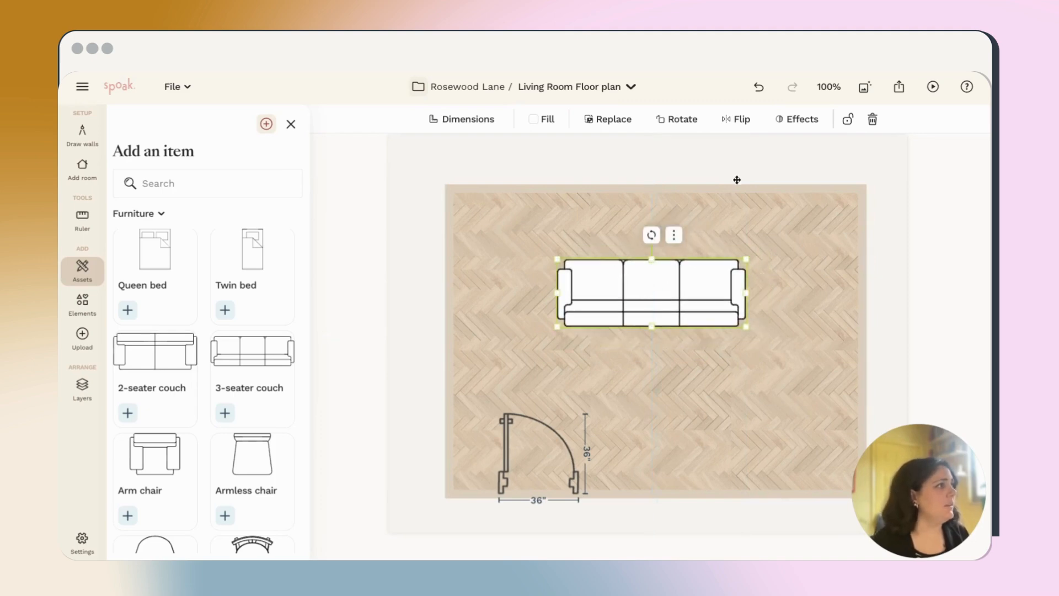
pyautogui.moveTo(735, 119)
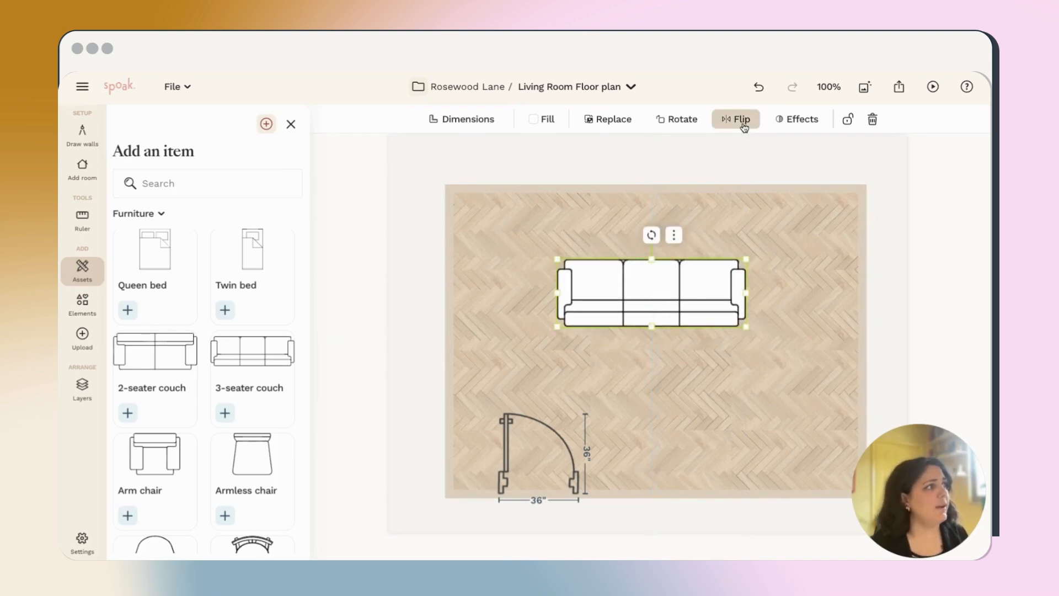
# Flip the couch vertically and fill it with a dark green from the colour picker.
pyautogui.click(736, 119)
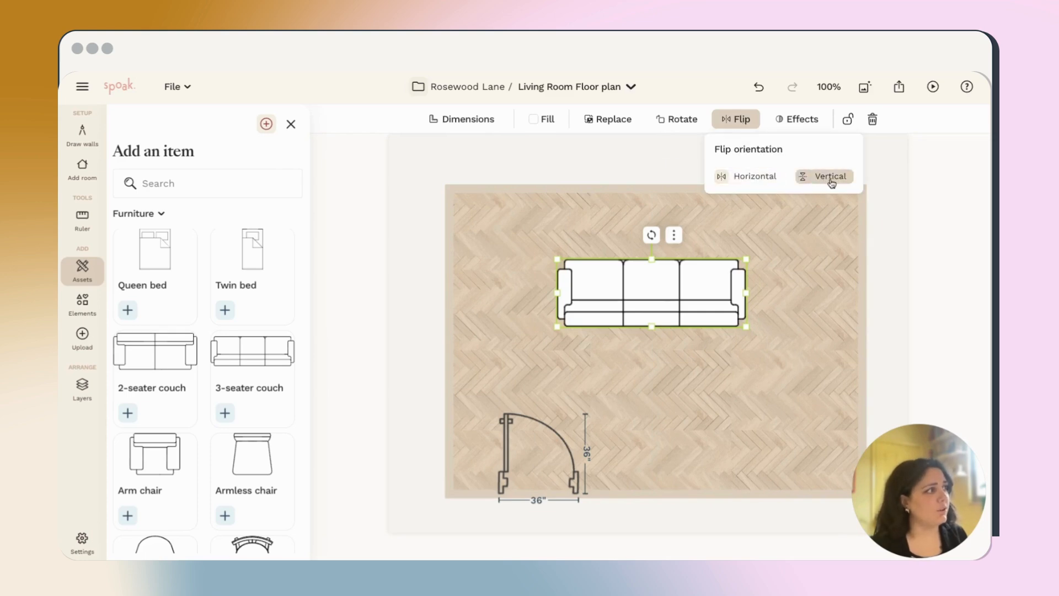
pyautogui.click(829, 177)
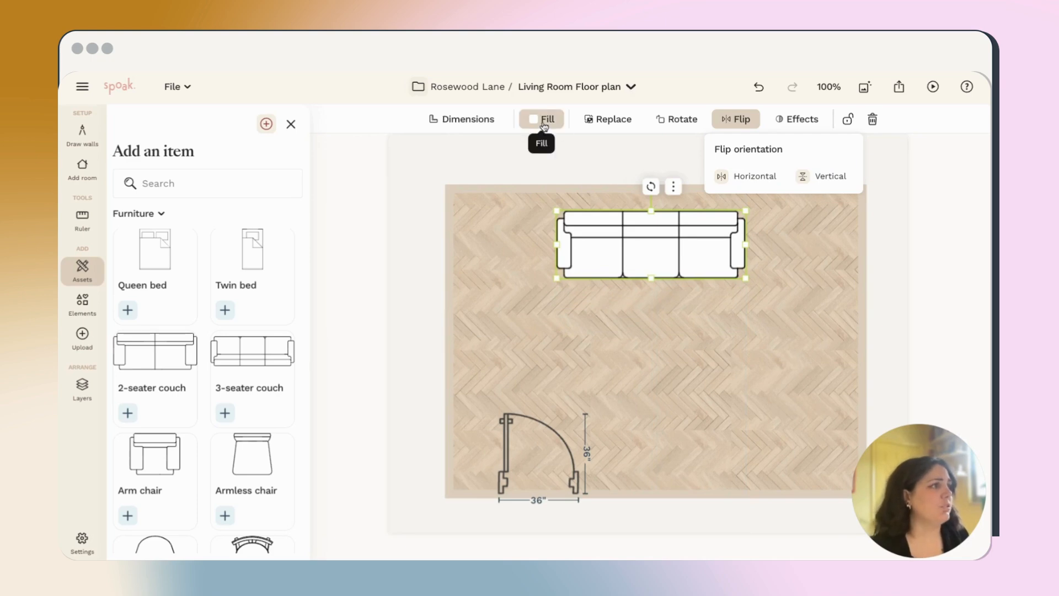
pyautogui.click(540, 119)
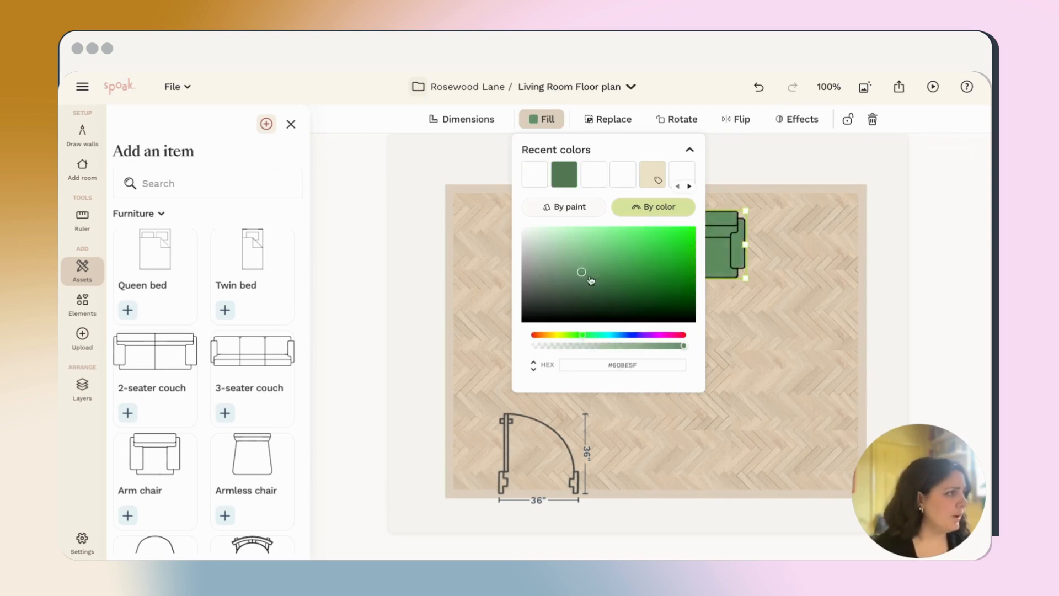
pyautogui.moveTo(583, 271); pyautogui.dragTo(615, 276)
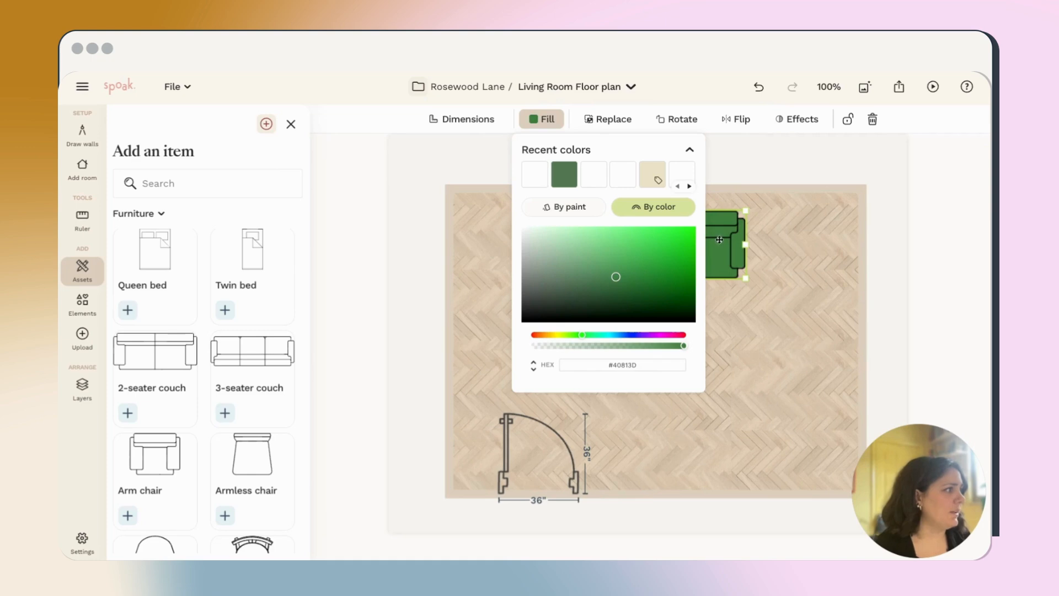
pyautogui.click(616, 294)
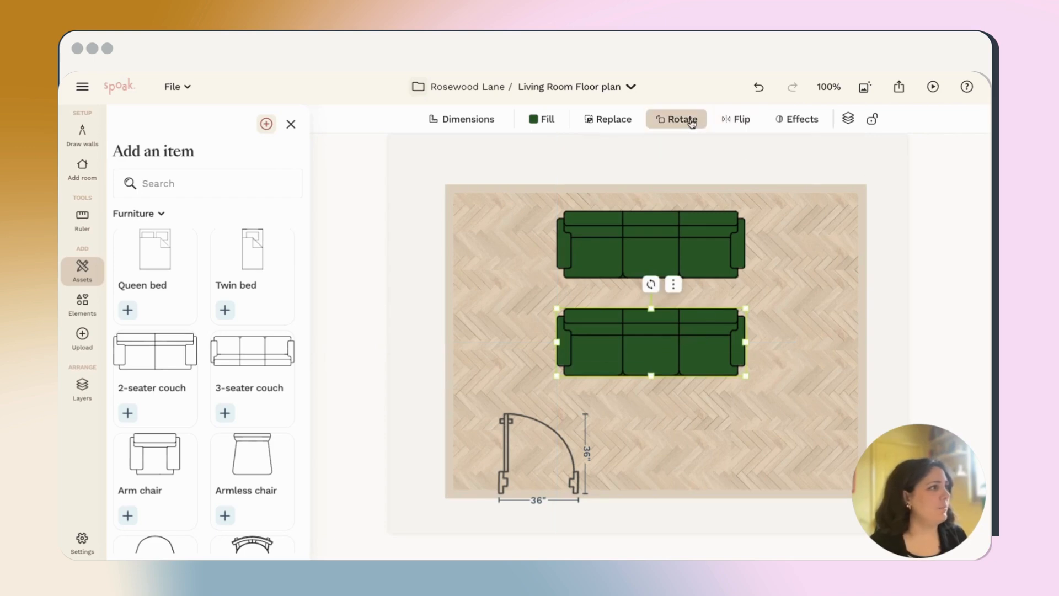
# Rotate the second couch 90° right so it stands along the right wall.
pyautogui.click(762, 169)
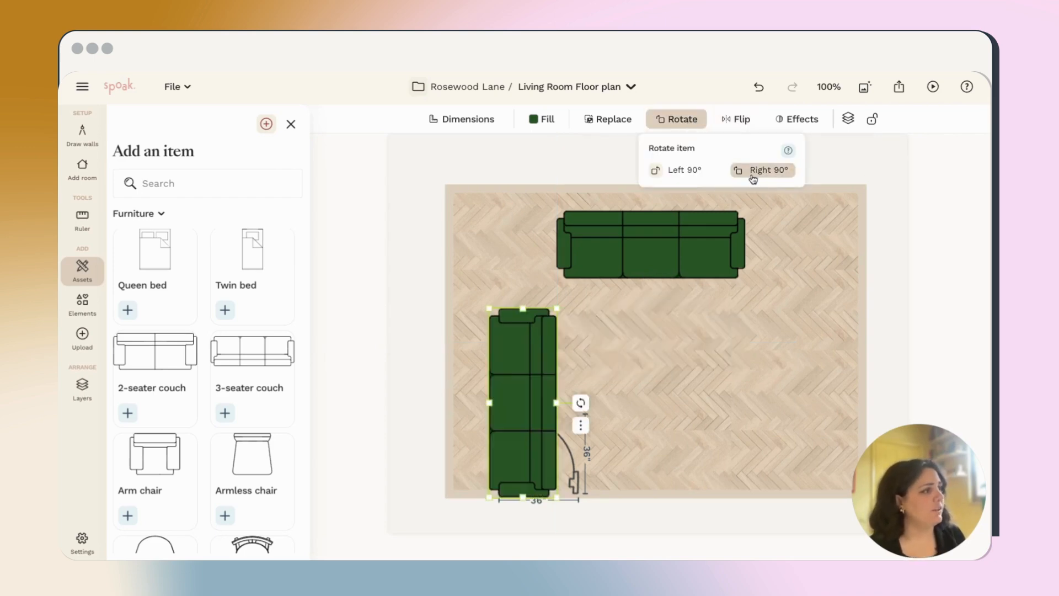
pyautogui.click(762, 170)
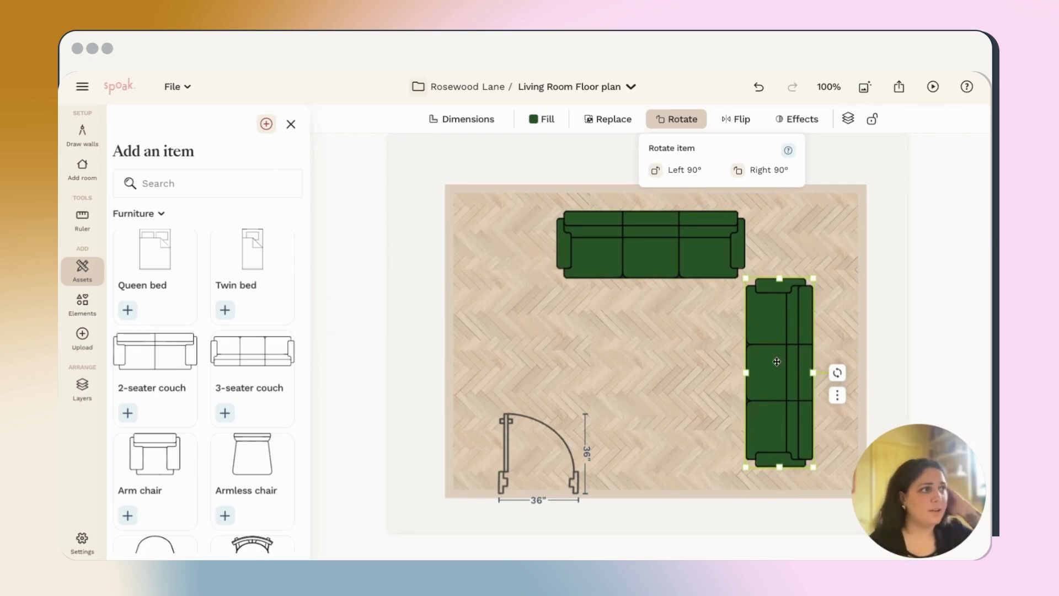
pyautogui.scroll(-3)
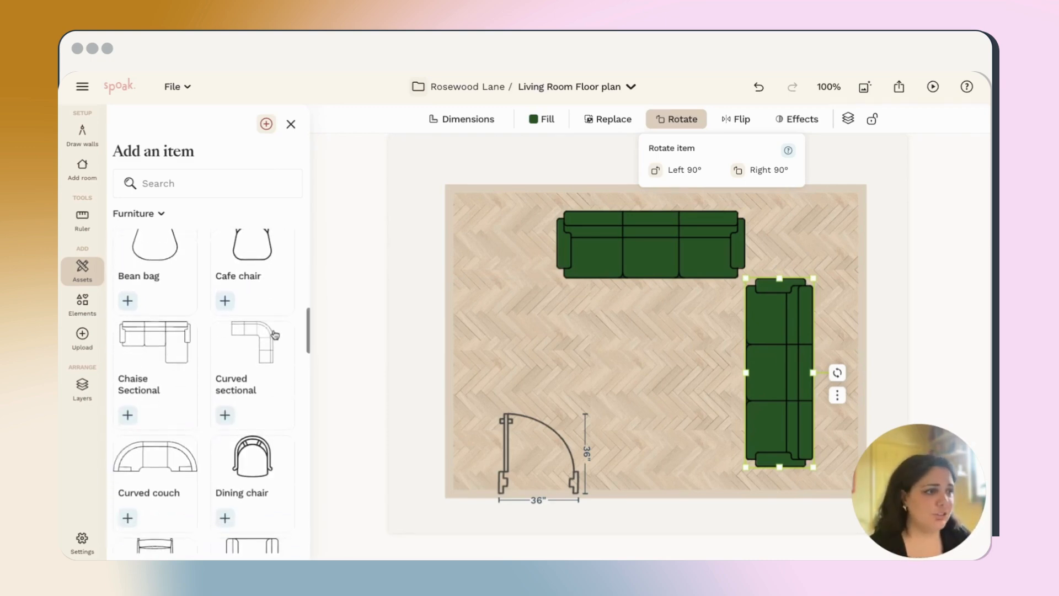
pyautogui.scroll(-3)
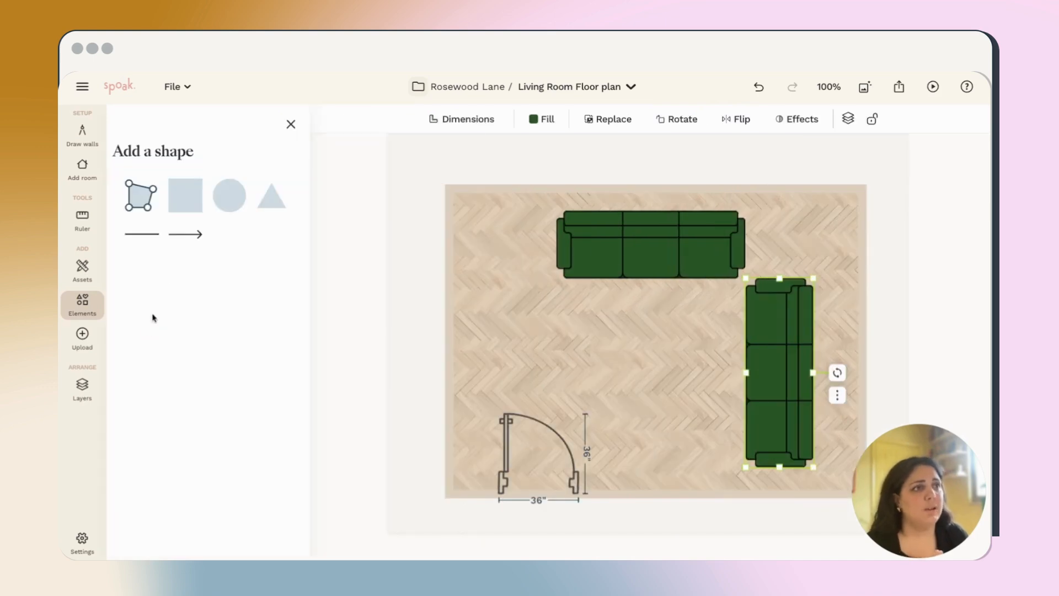
pyautogui.moveTo(142, 233)
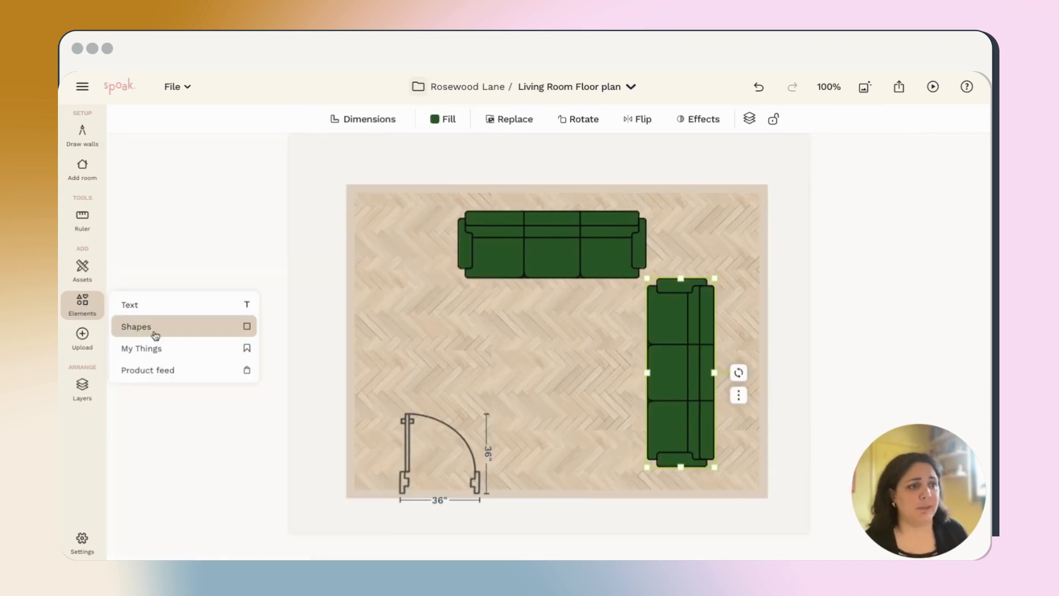
pyautogui.moveTo(141, 348)
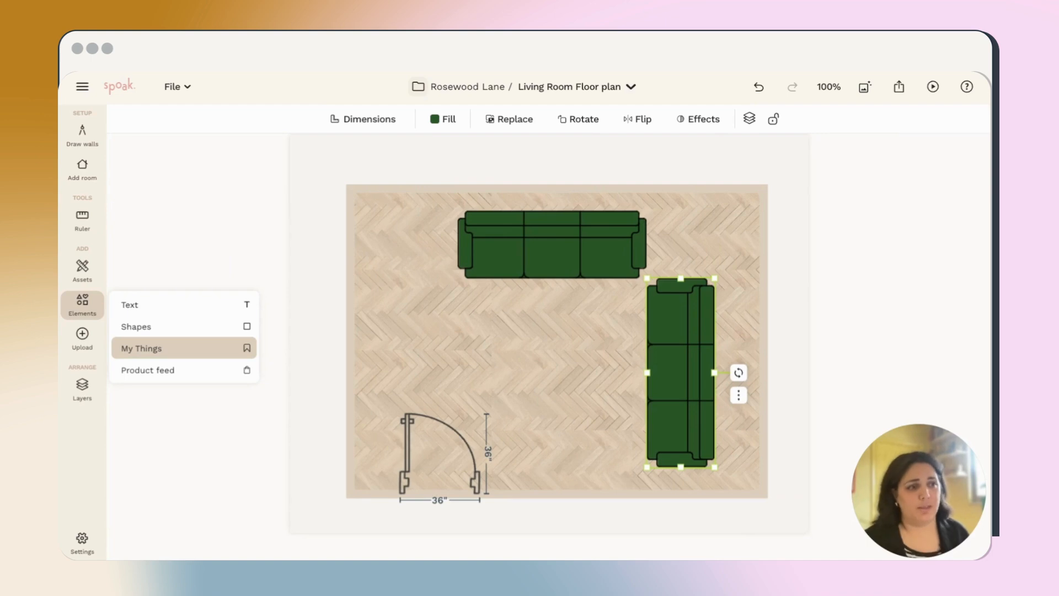
pyautogui.moveTo(147, 369)
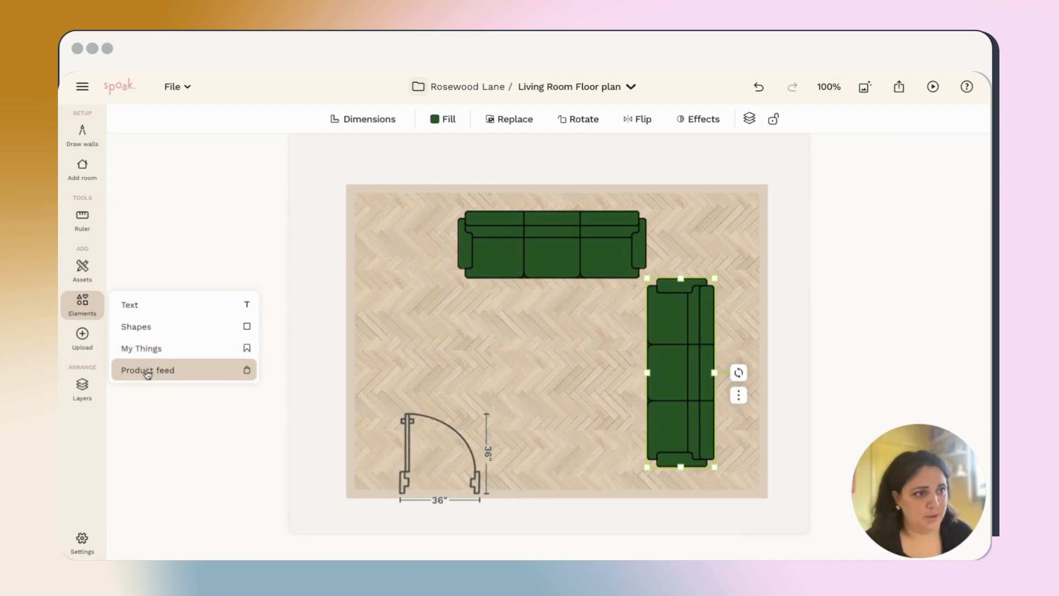
# Show the Product feed with the 'yucca' search results.
pyautogui.click(147, 370)
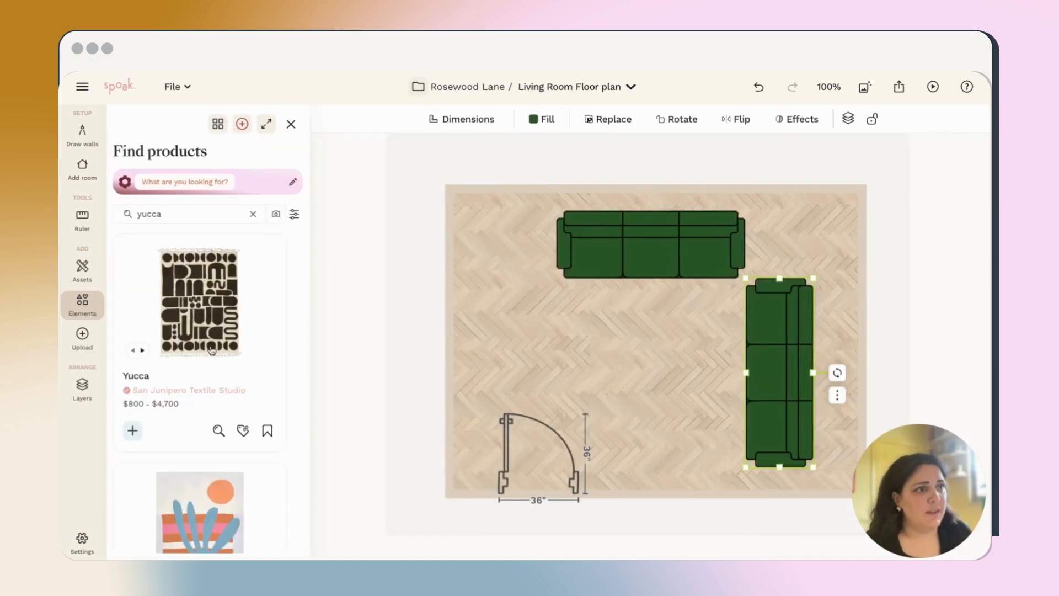
# Add the Yucca rug and remove its image background with Magic.
pyautogui.scroll(-3)
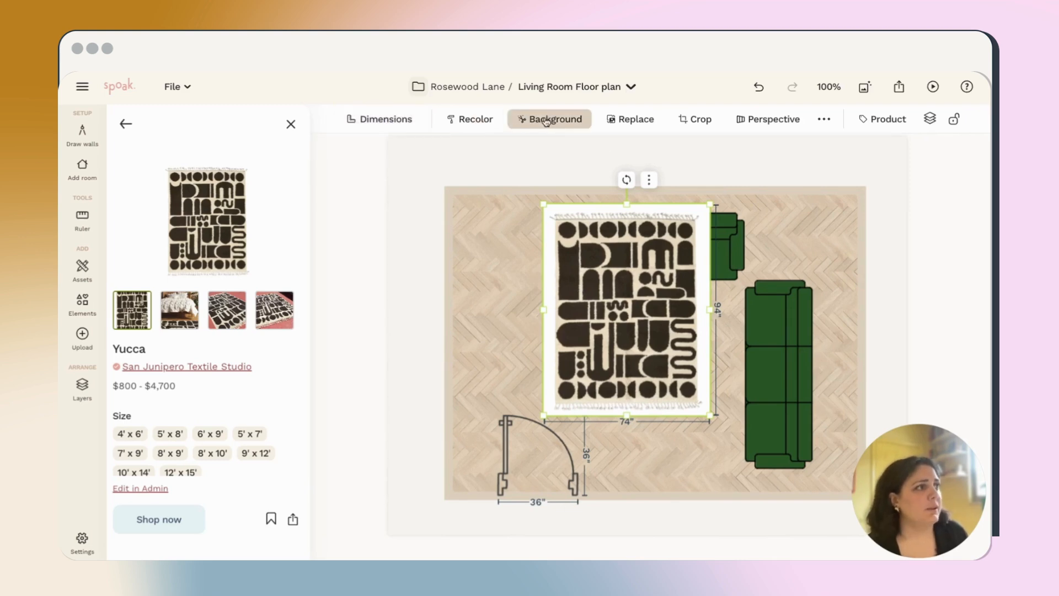
pyautogui.click(548, 120)
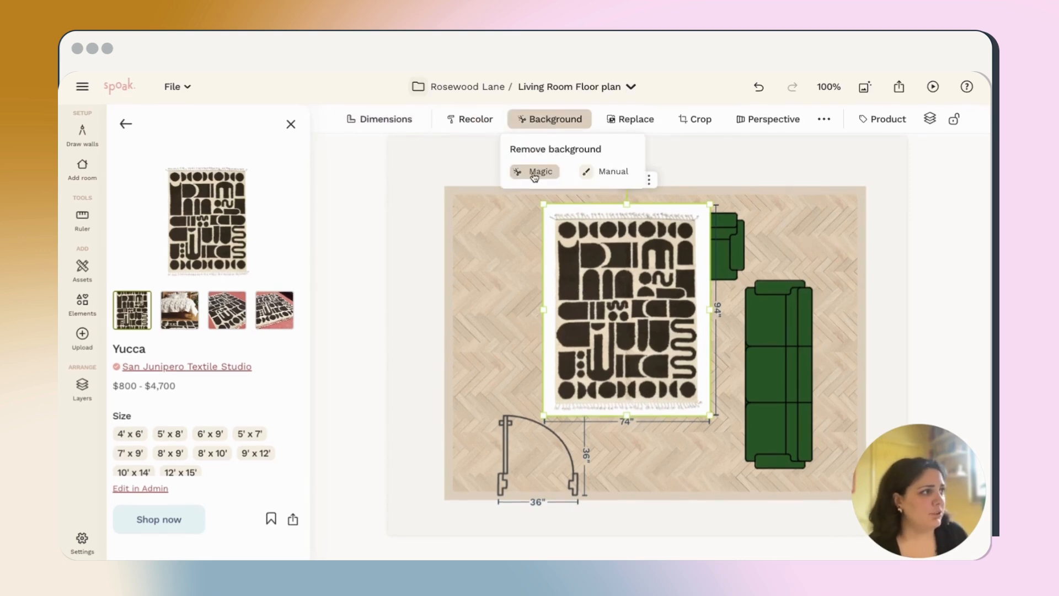
pyautogui.click(534, 171)
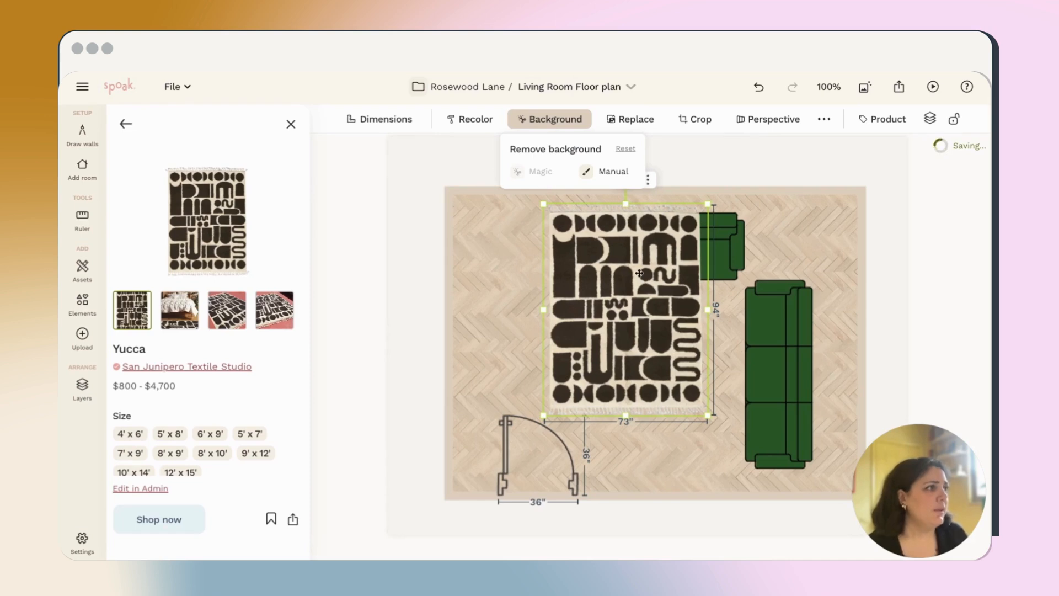
# Resize the rug to 8 ft by 10 ft.
pyautogui.click(379, 119)
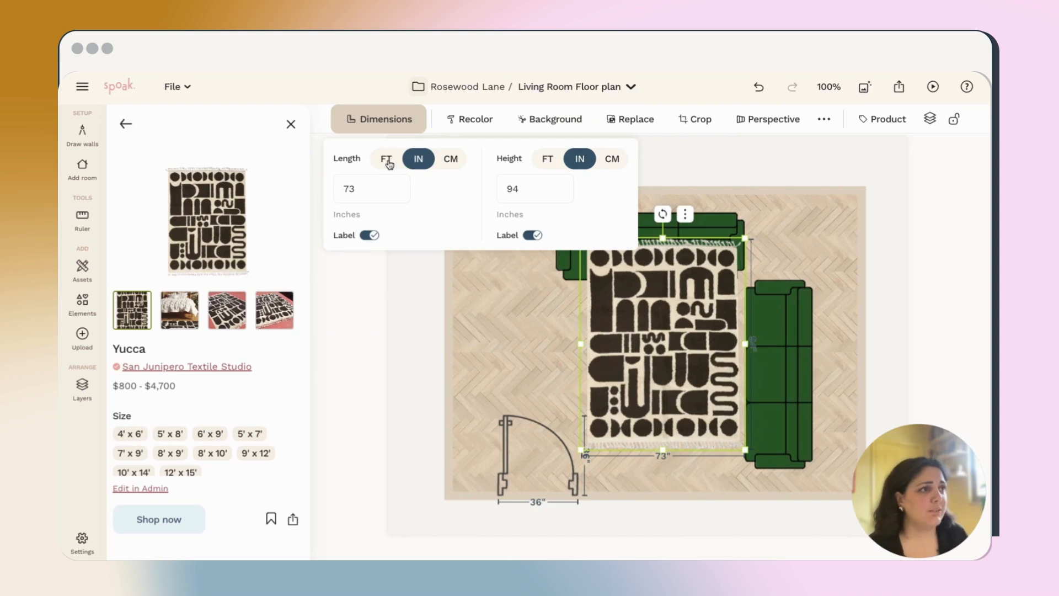
pyautogui.click(397, 159)
pyautogui.write('8')
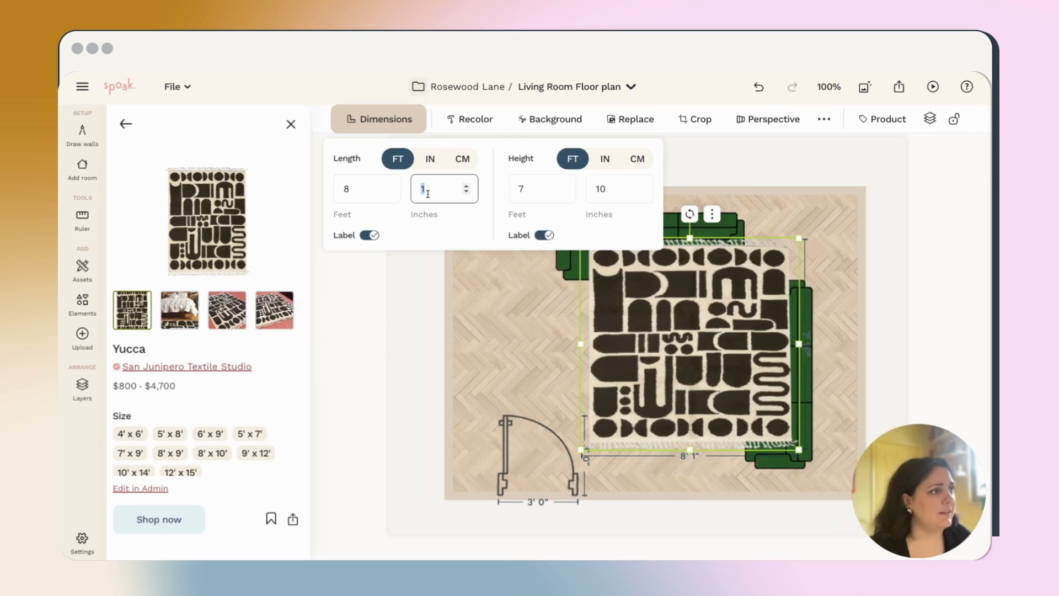
pyautogui.write('10')
pyautogui.click(619, 188)
pyautogui.write('0')
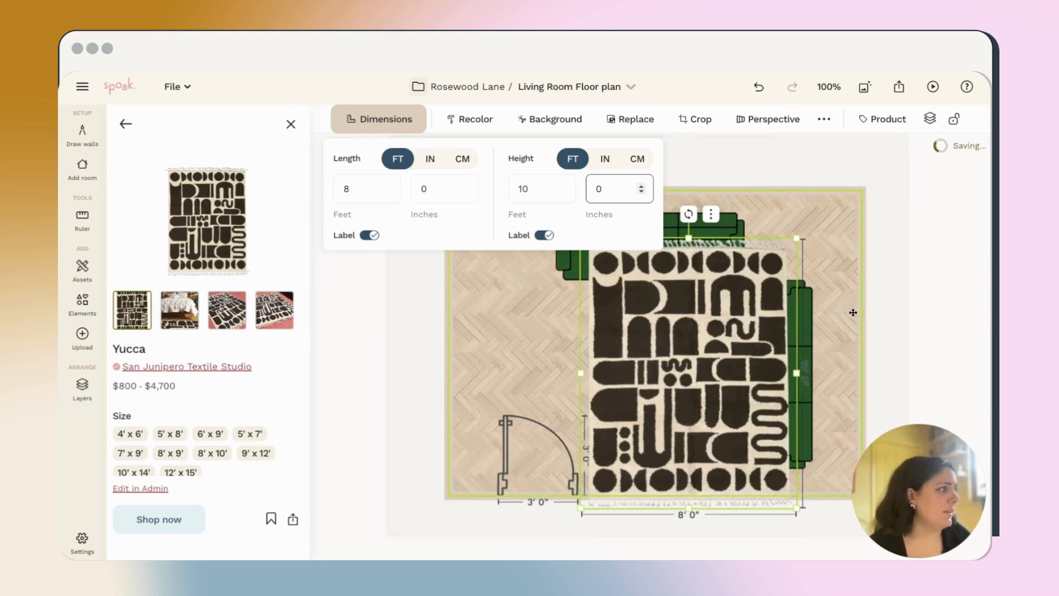
pyautogui.click(291, 124)
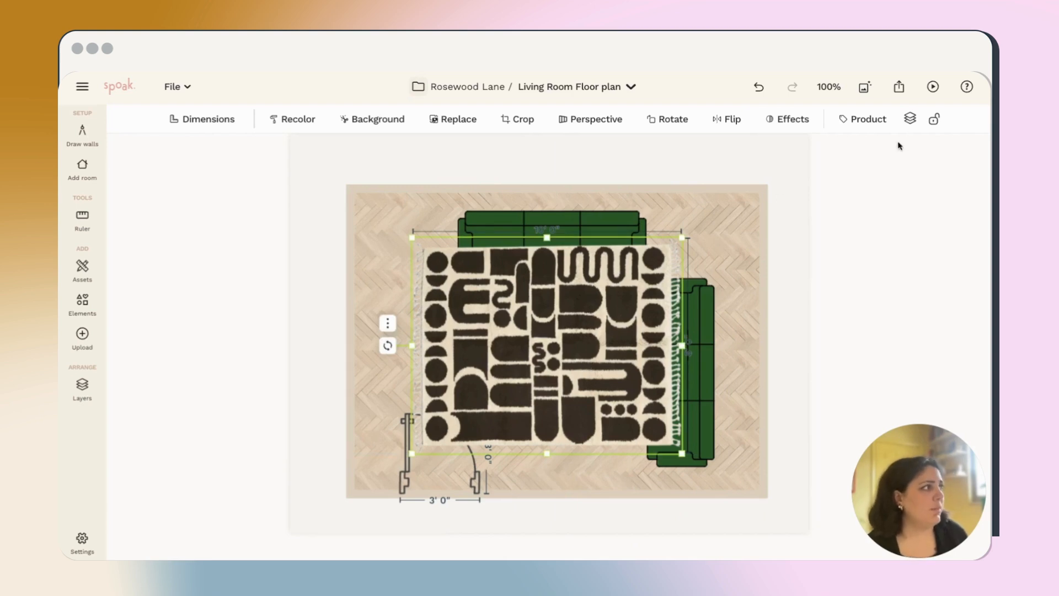
# Send the Yucca rug to the back so it sits beneath both couches.
pyautogui.click(910, 118)
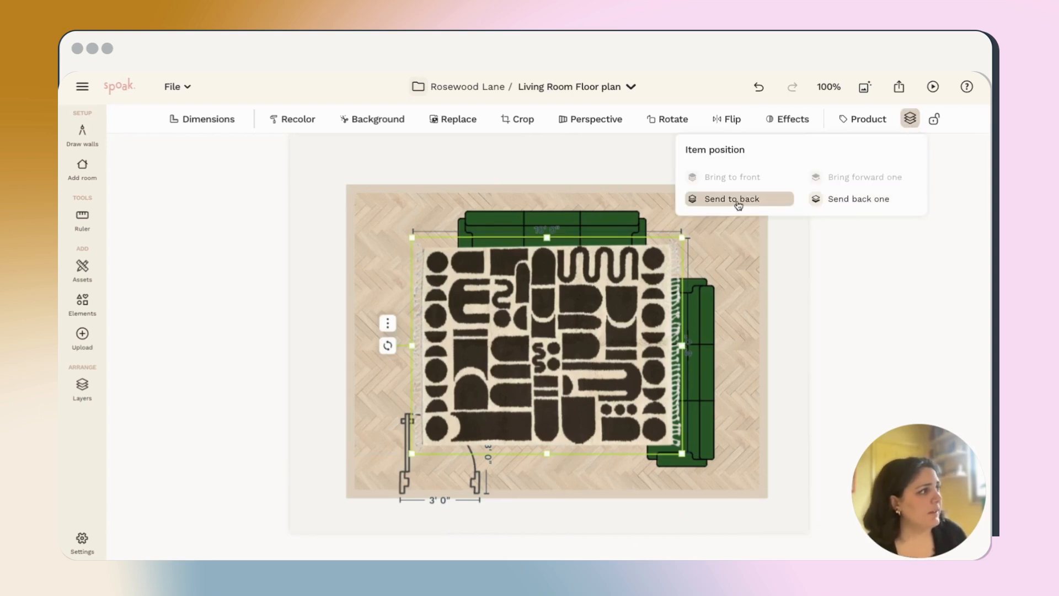
pyautogui.click(732, 198)
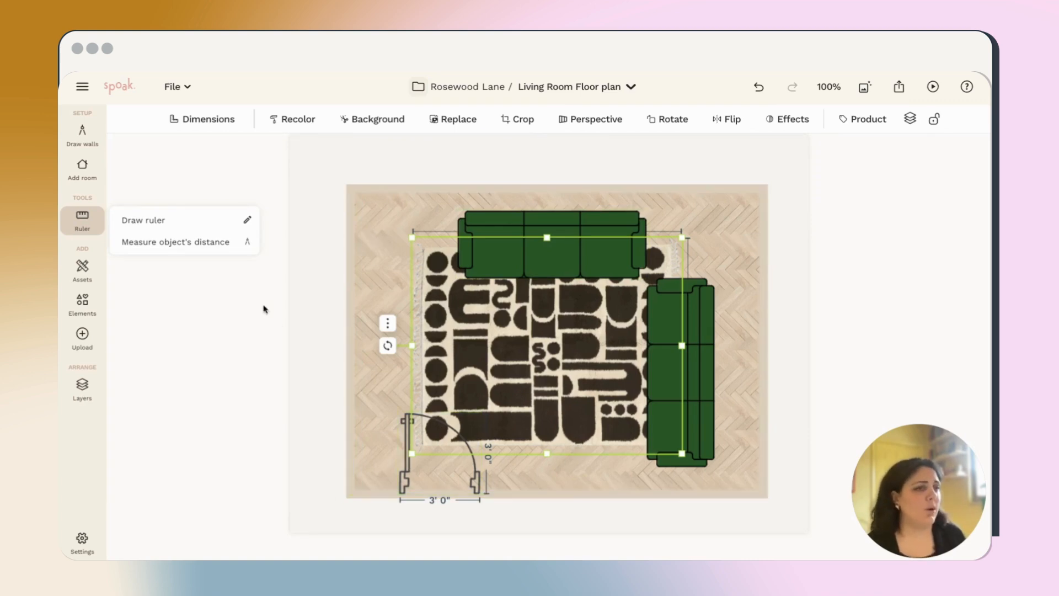
# Draw a ruler along the room's left wall, reading about 11 feet.
pyautogui.click(142, 220)
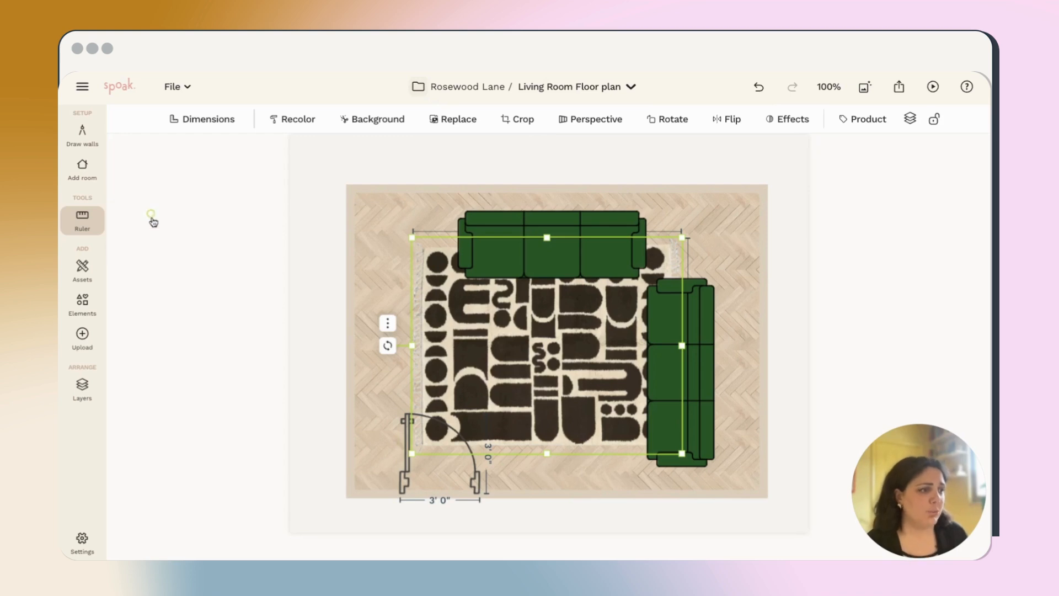
pyautogui.moveTo(351, 507)
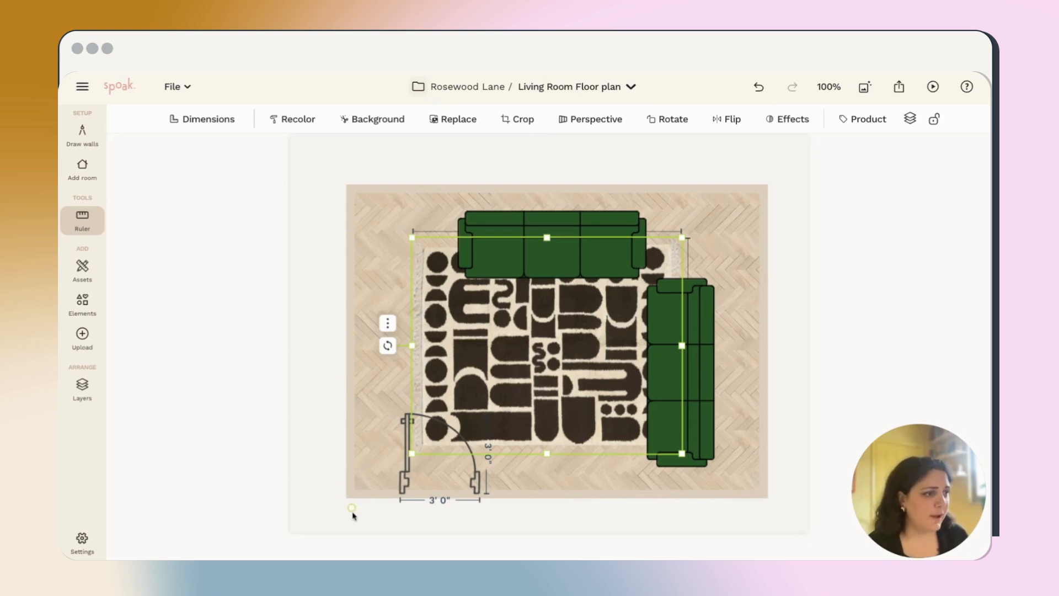
pyautogui.moveTo(351, 507); pyautogui.dragTo(409, 515)
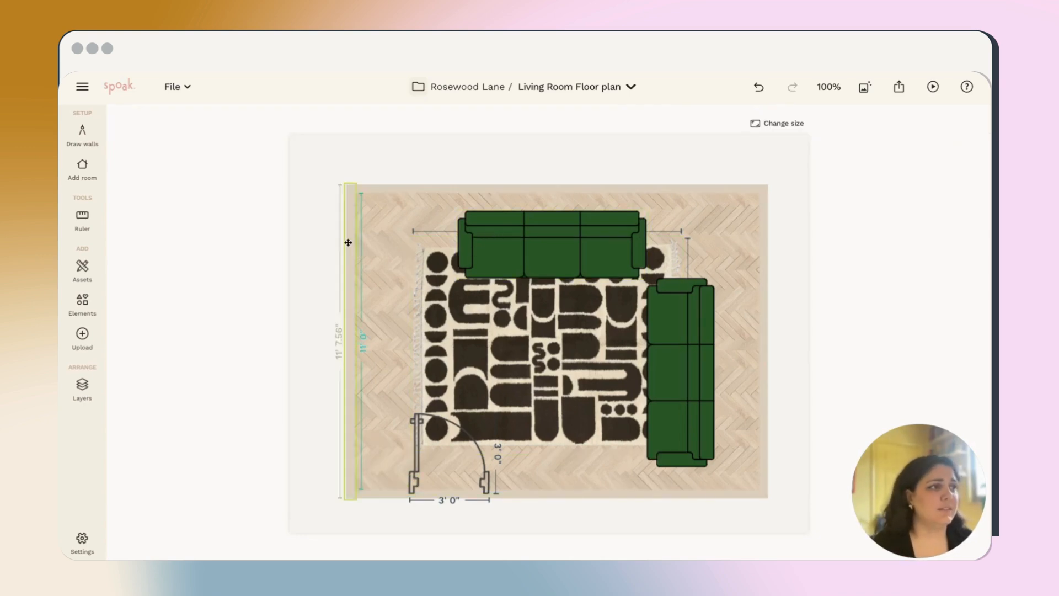
# Switch the Ruler to 'Measure object's distance' and pick the rug to see its spacing from the couches.
pyautogui.click(82, 218)
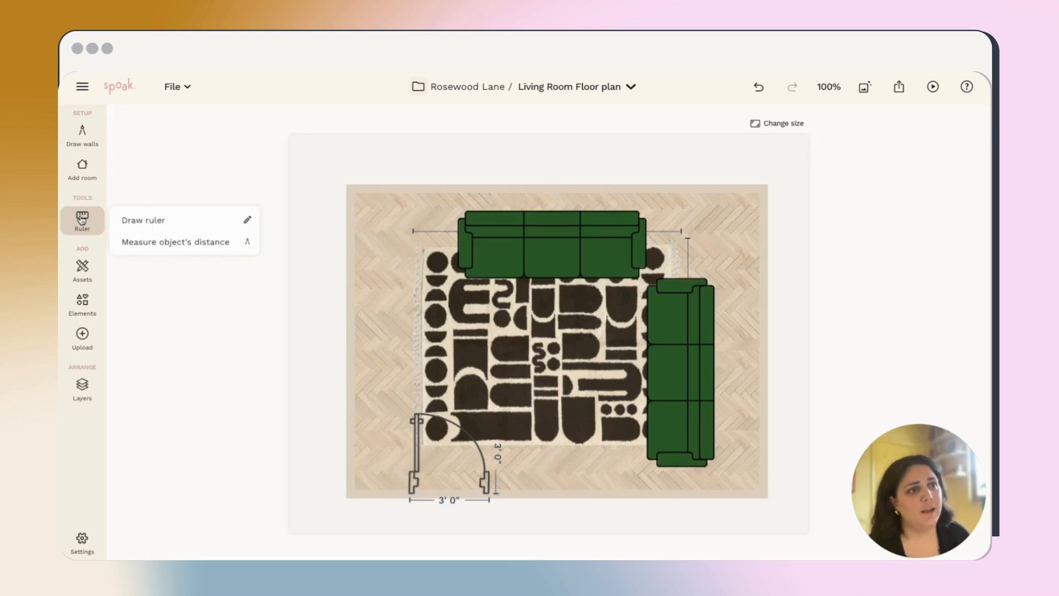
pyautogui.click(176, 242)
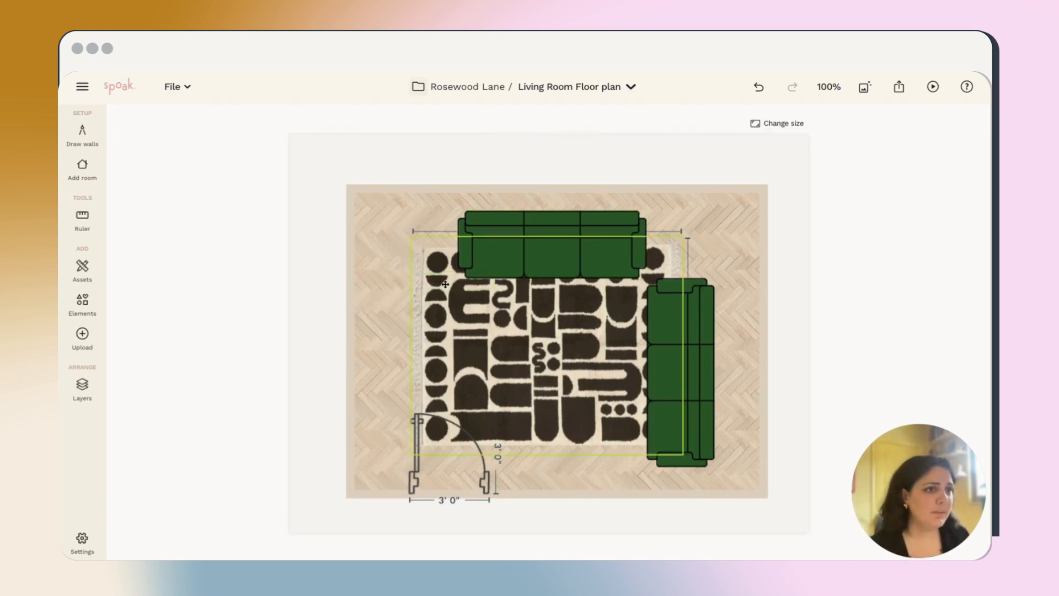
pyautogui.click(81, 338)
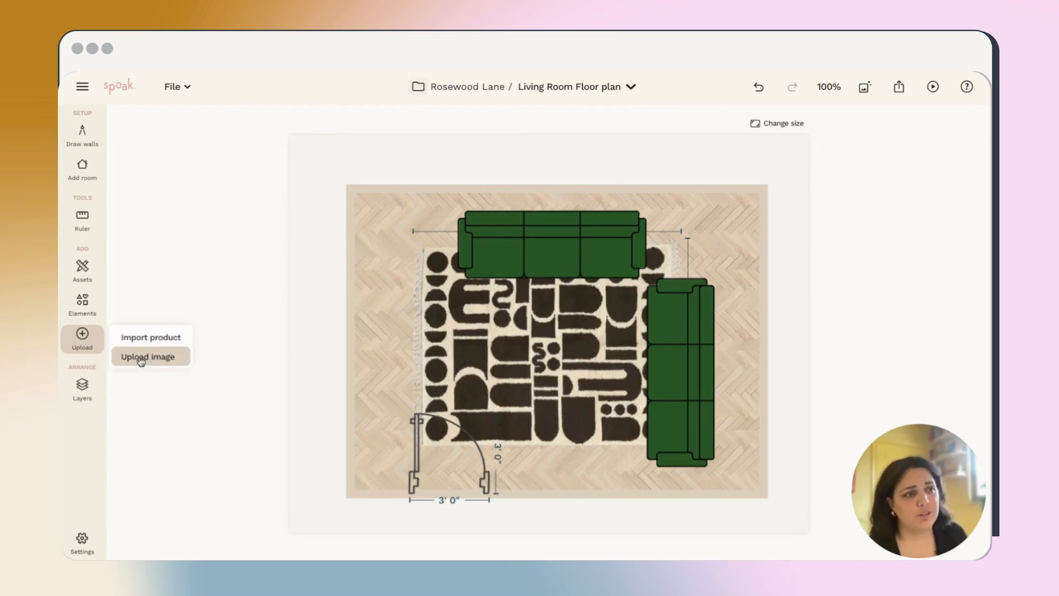
pyautogui.click(147, 357)
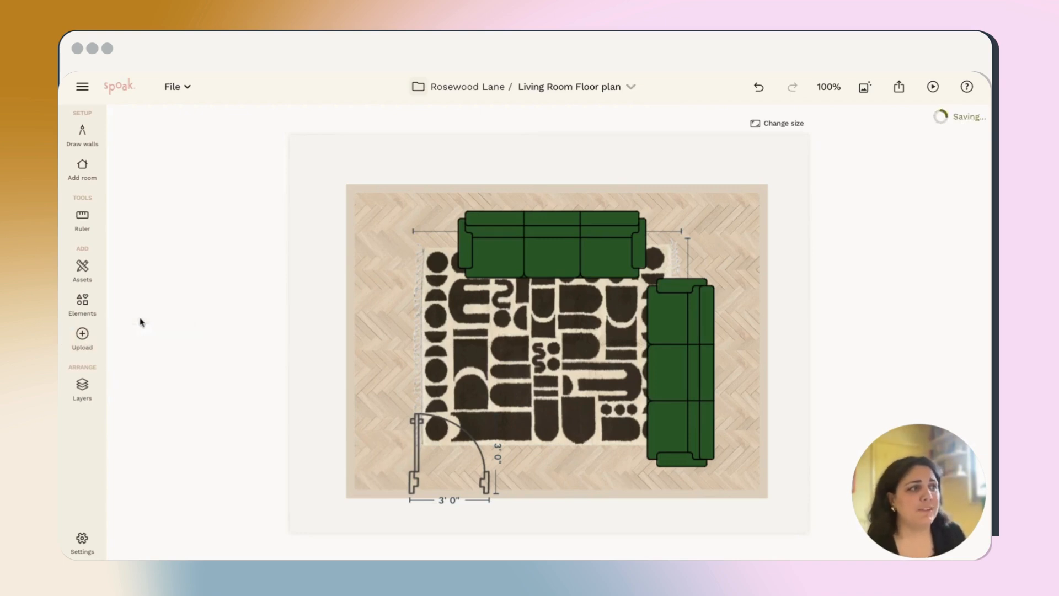